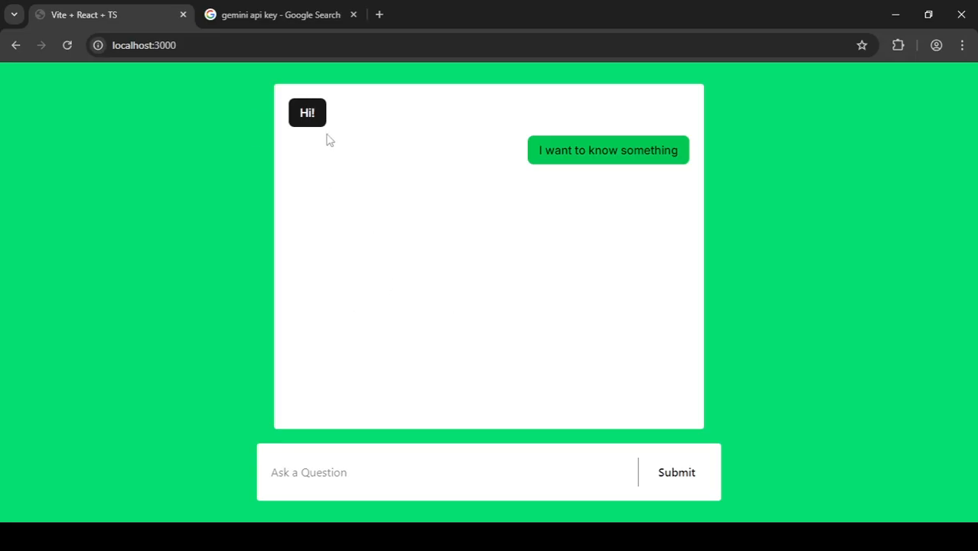
mouse_move(398, 140)
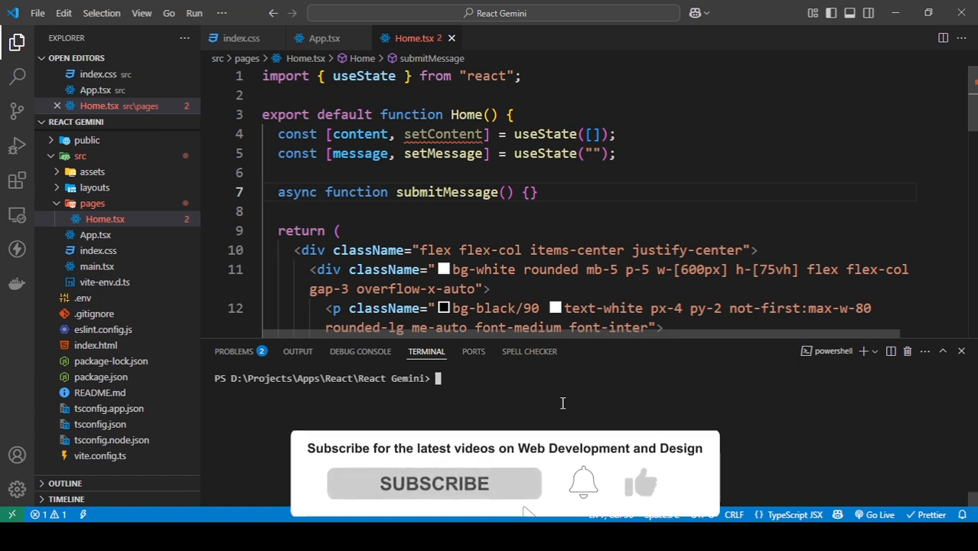
left_click(434, 484)
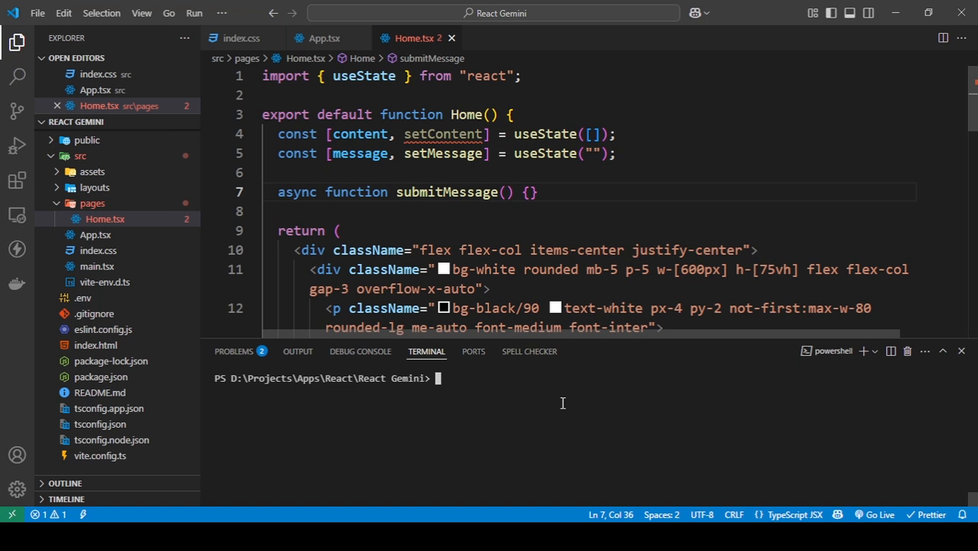
type("npm")
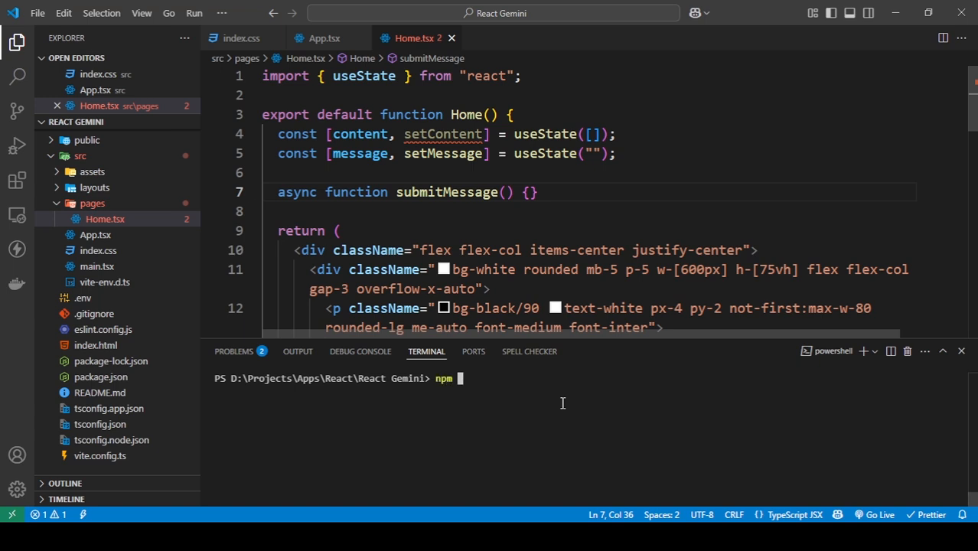
type("i @google")
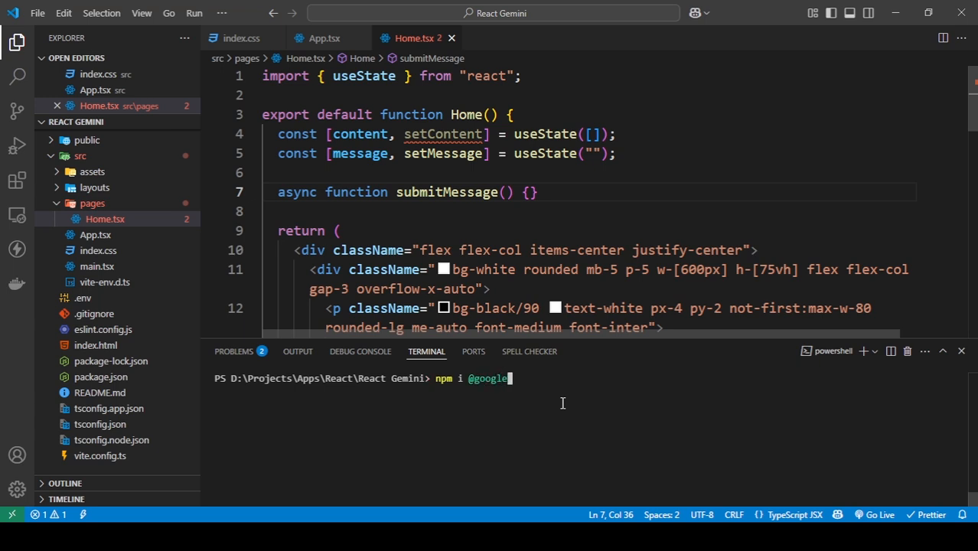
type("/gen")
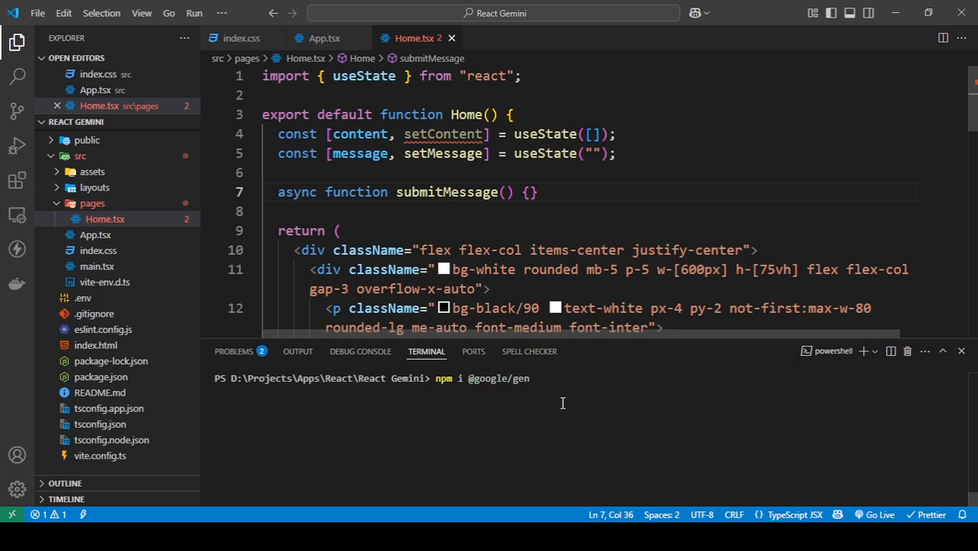
type("ai")
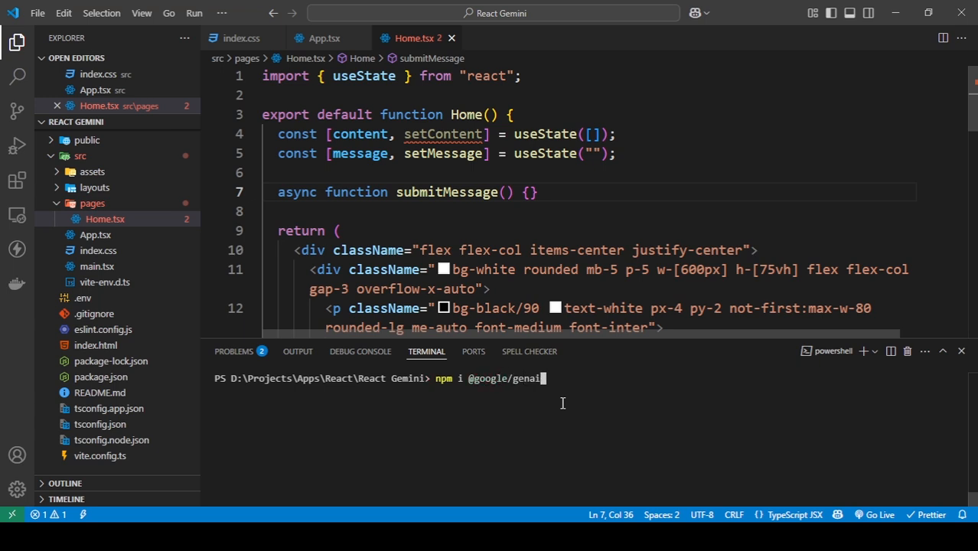
key("Enter")
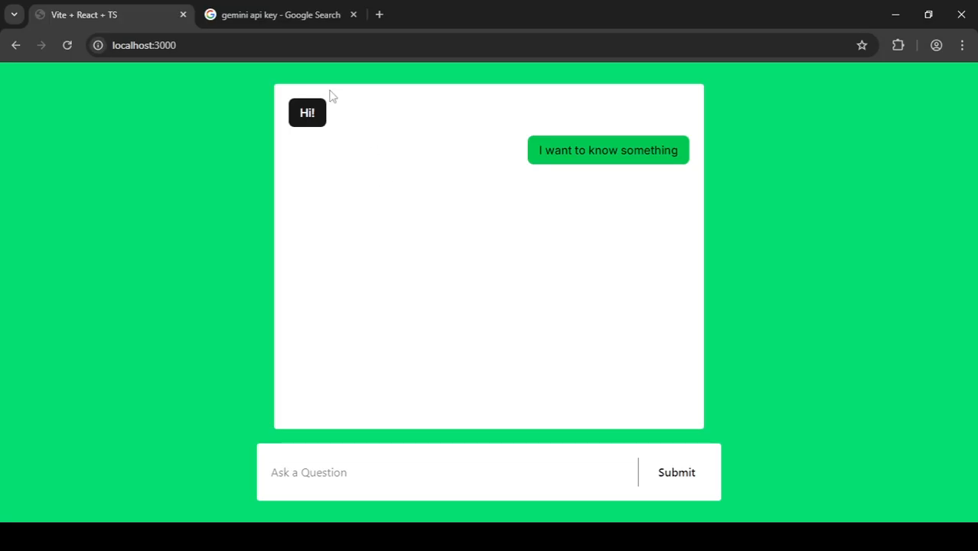
mouse_move(478, 316)
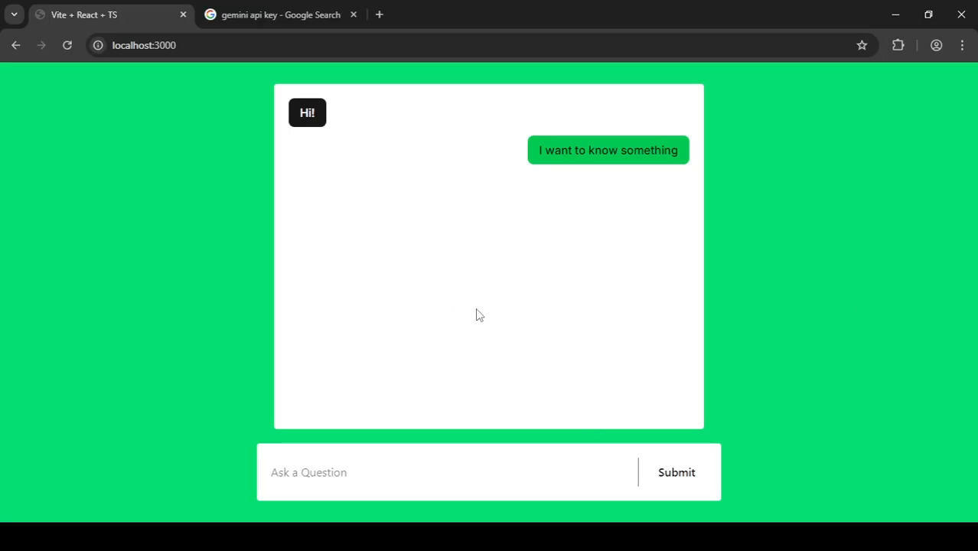
mouse_move(254, 96)
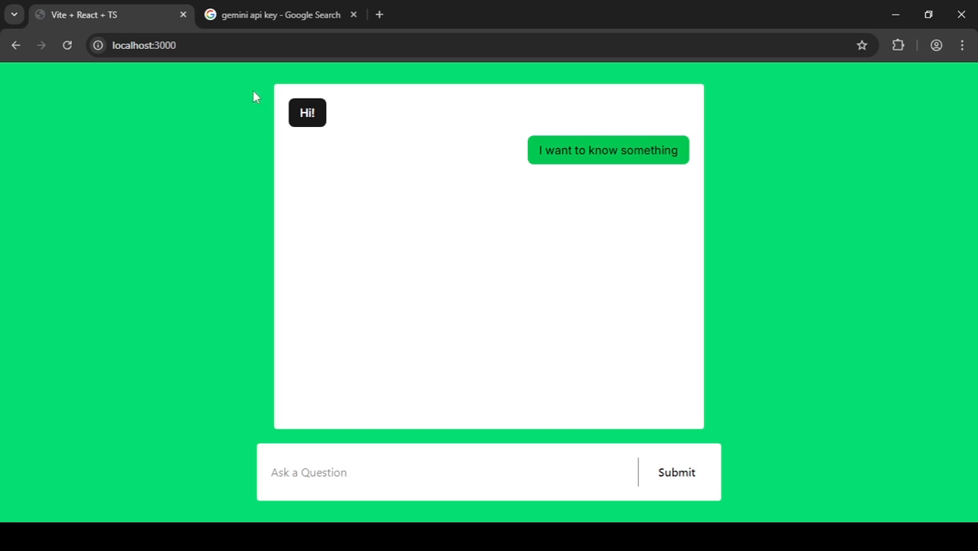
mouse_move(398, 140)
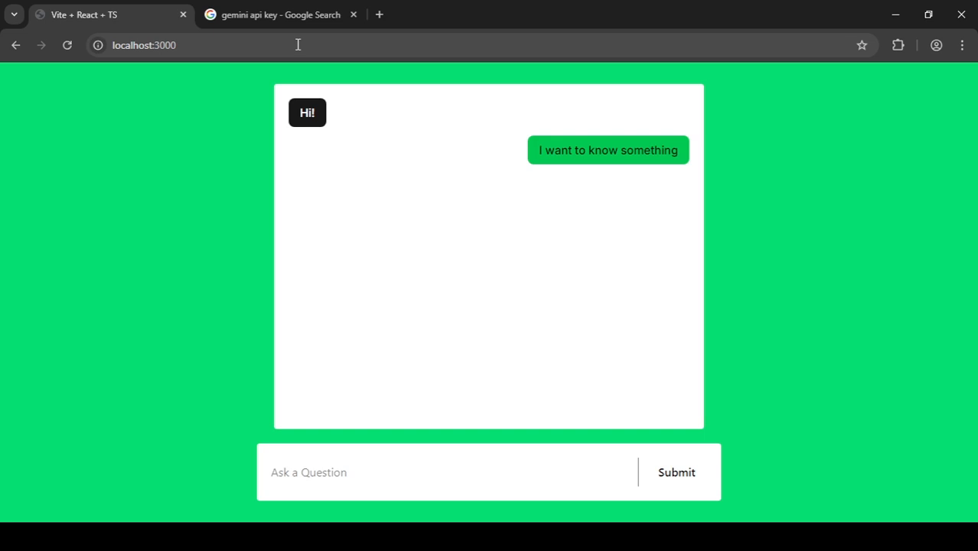
Open the 'Google AI Studio API Key' result from the gemini api key search
left_click(281, 14)
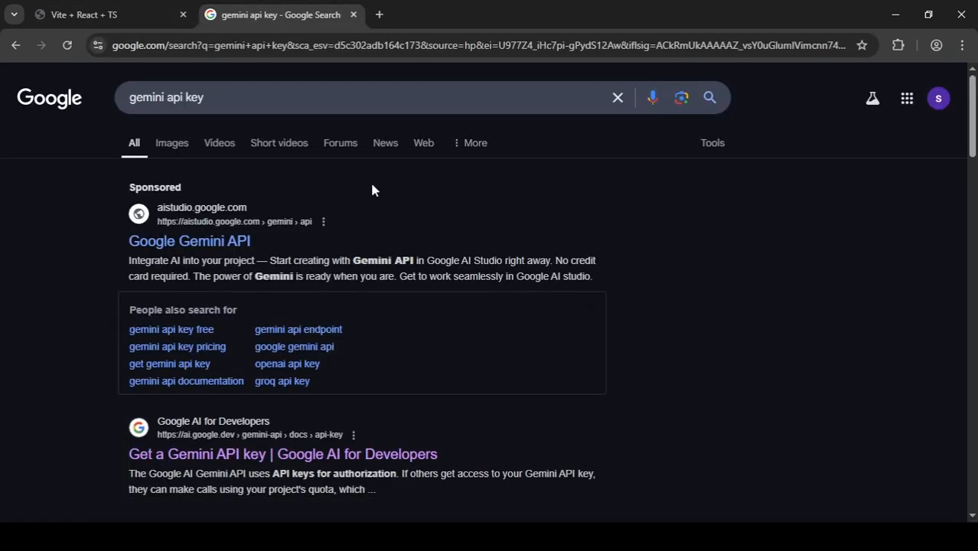
scroll("down", 3)
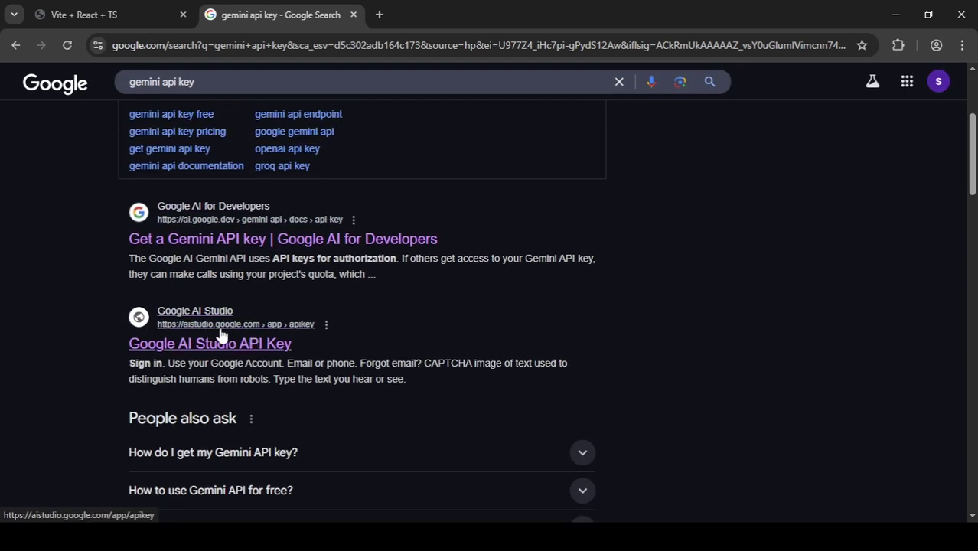
mouse_move(314, 334)
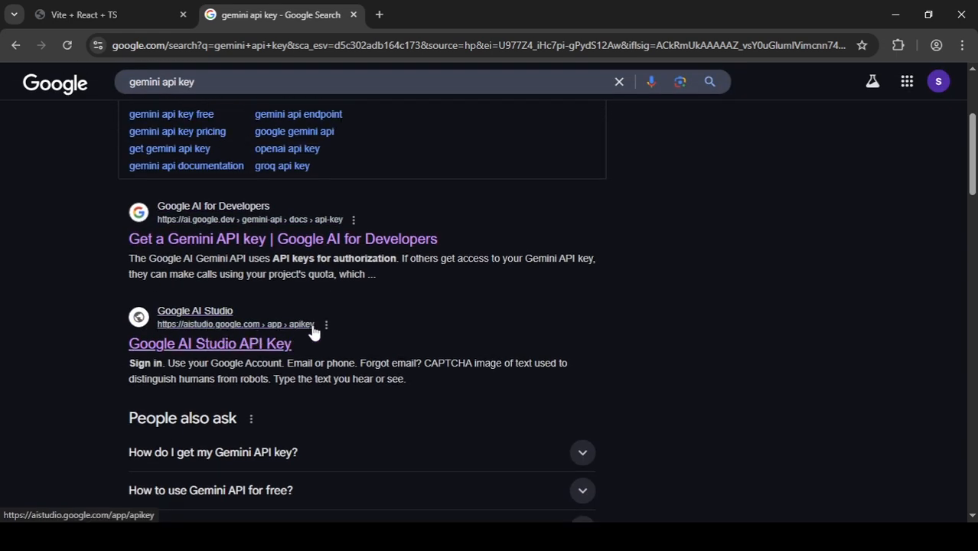
mouse_move(275, 345)
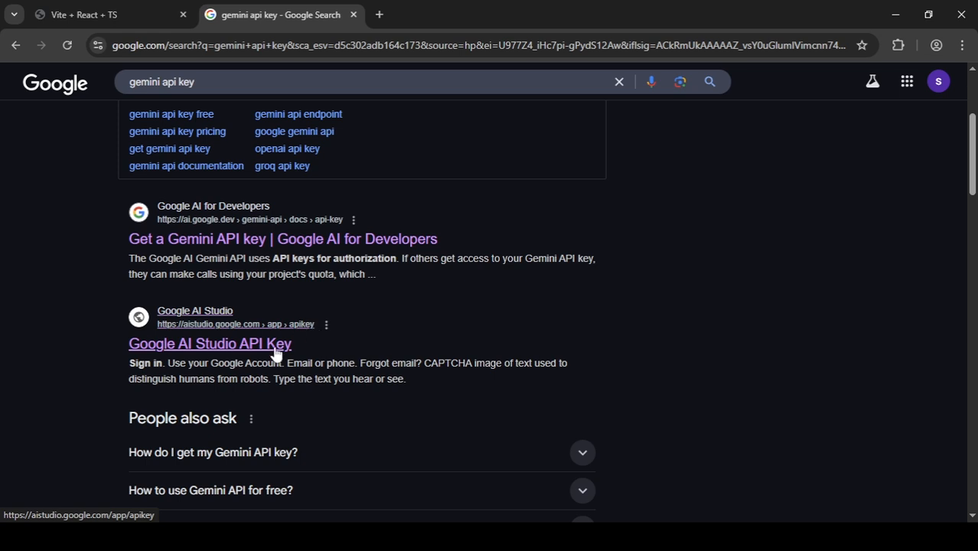
left_click(208, 343)
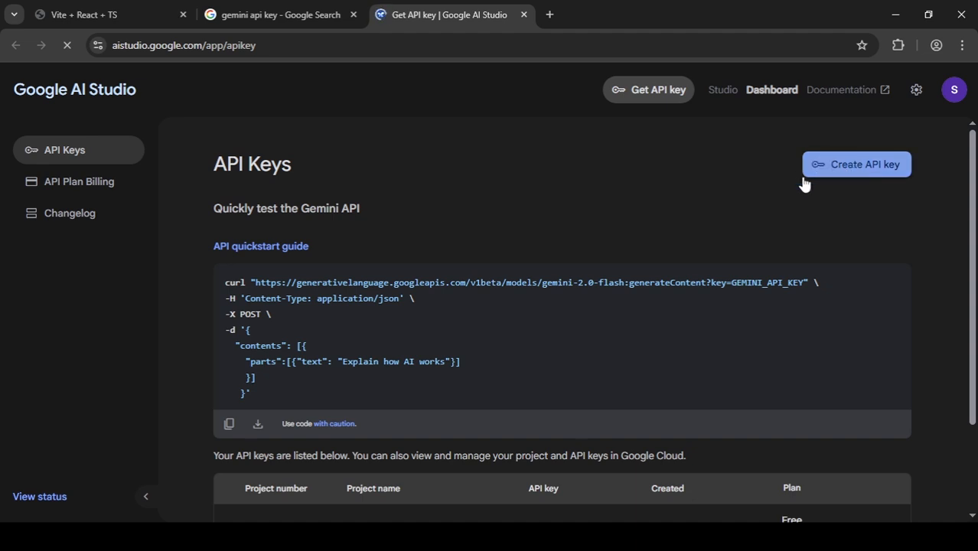
mouse_move(587, 216)
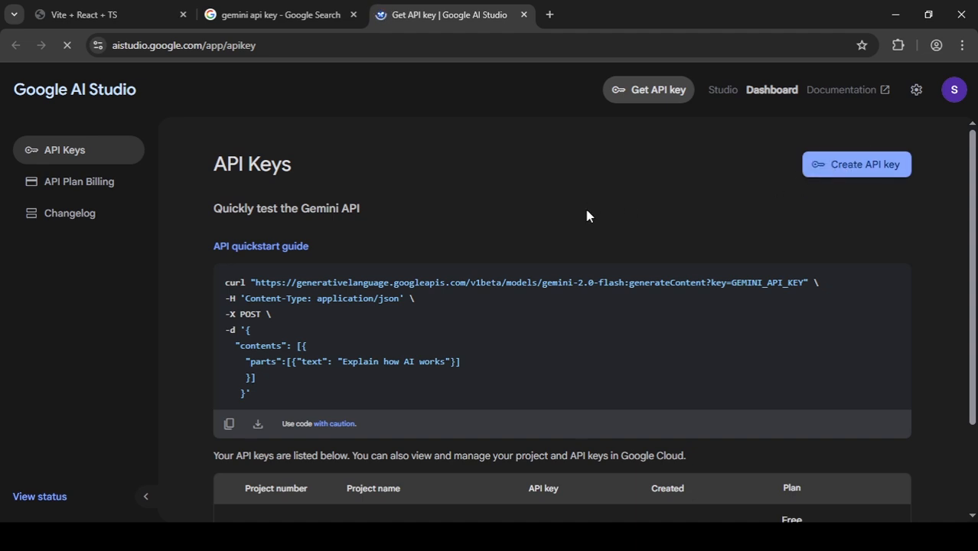
Generate a new API key under the 'Gemini API' Google Cloud project and copy it
left_click(855, 164)
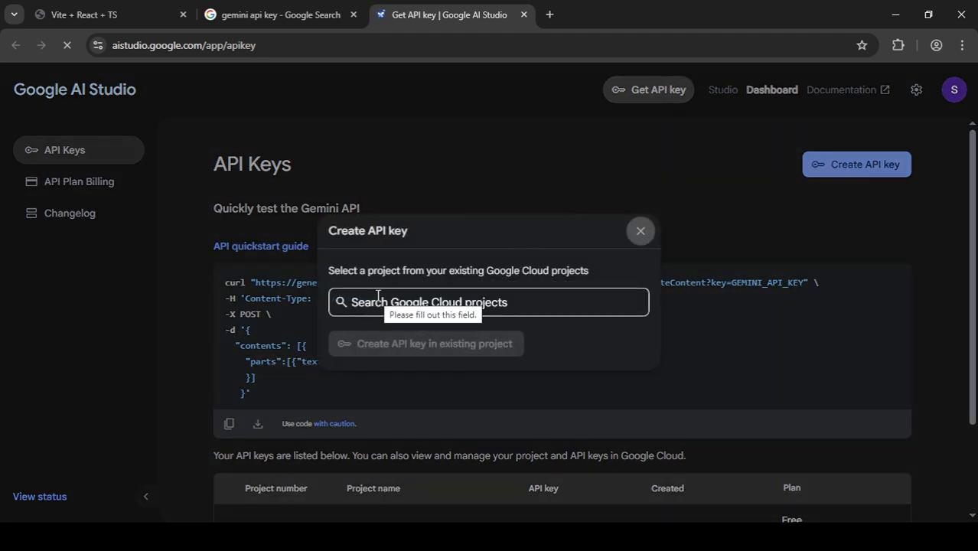
left_click(489, 301)
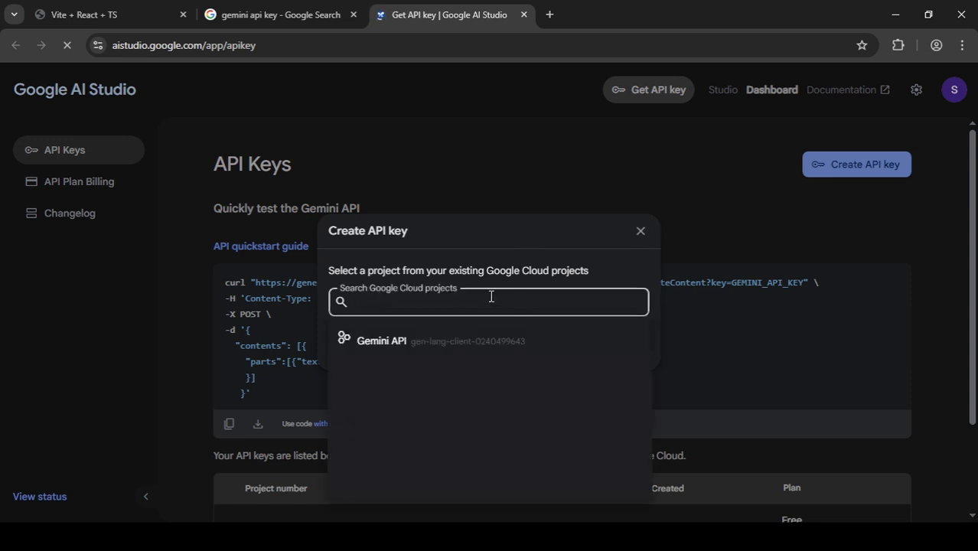
mouse_move(480, 342)
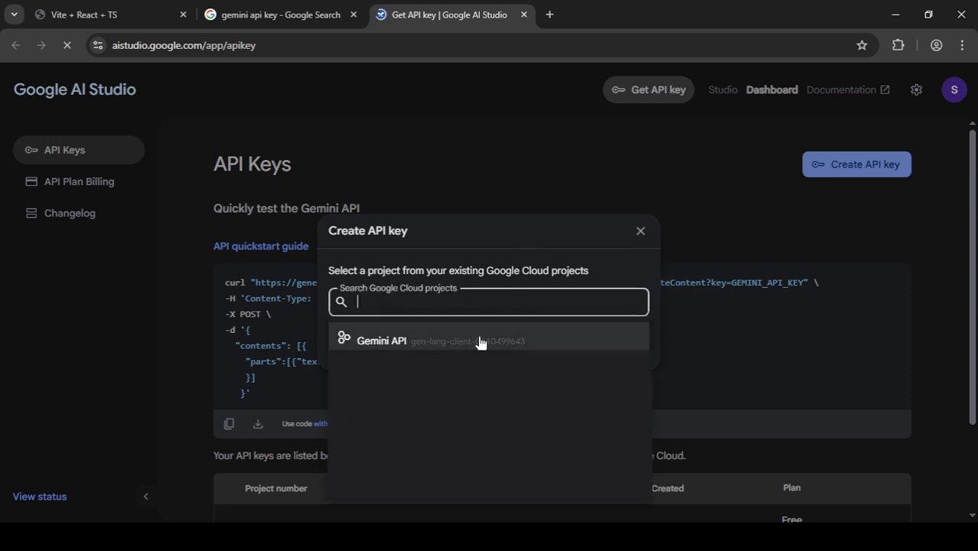
mouse_move(723, 303)
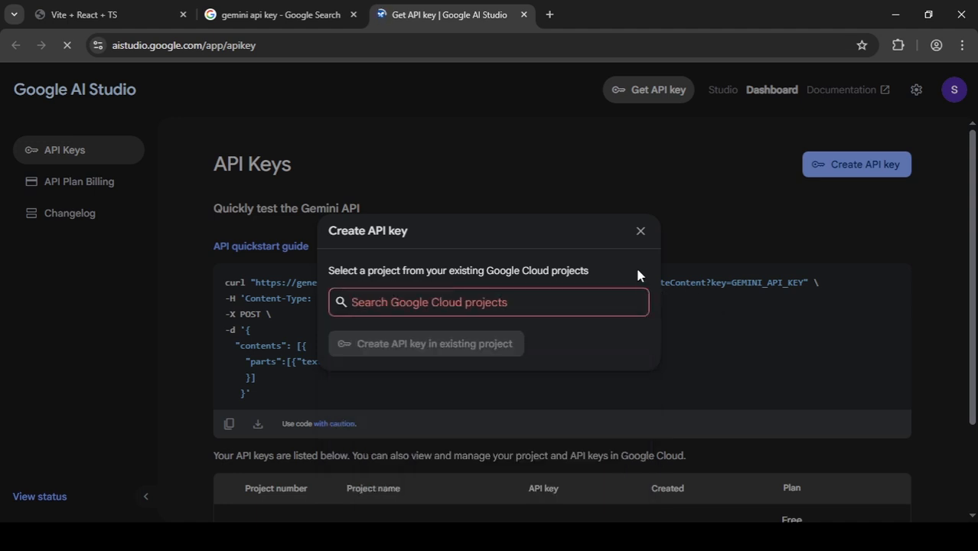
type("Gemini API")
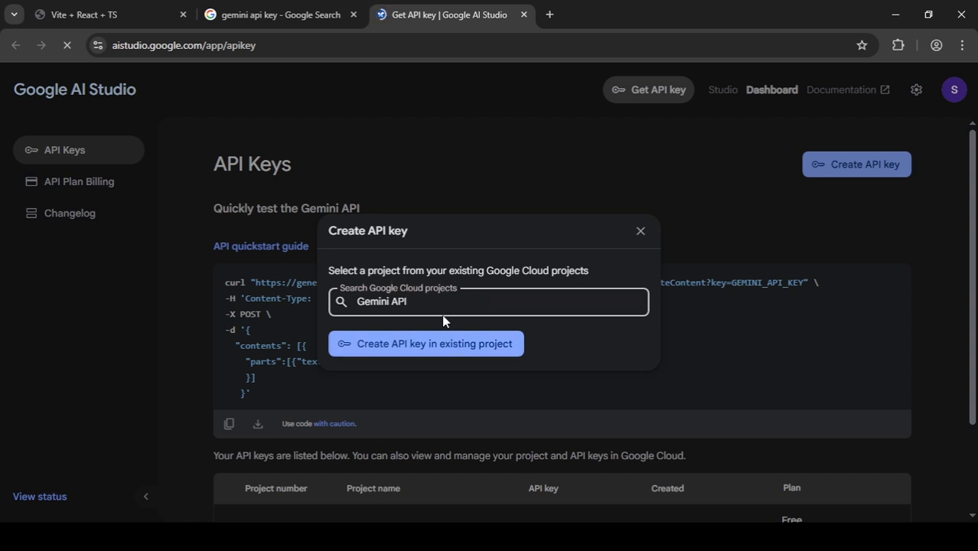
mouse_move(629, 238)
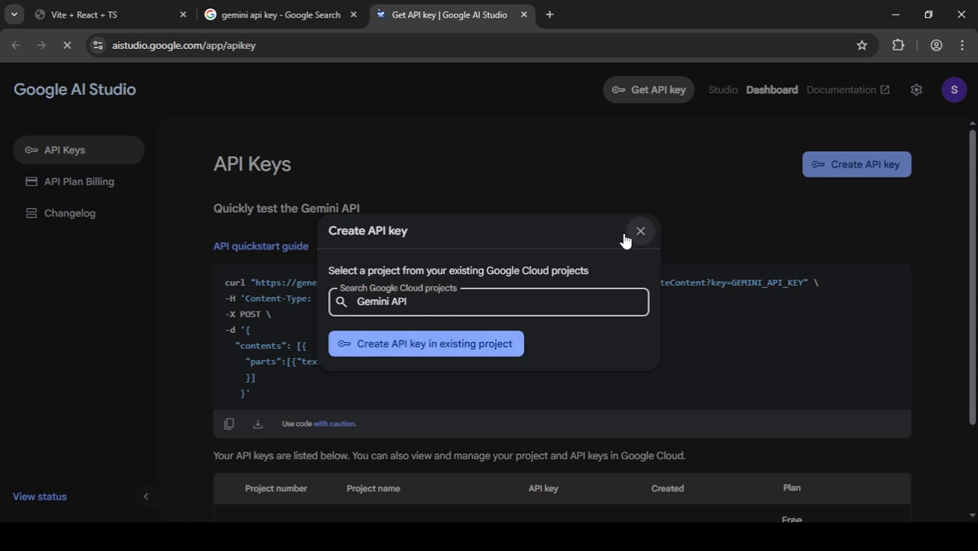
left_click(641, 231)
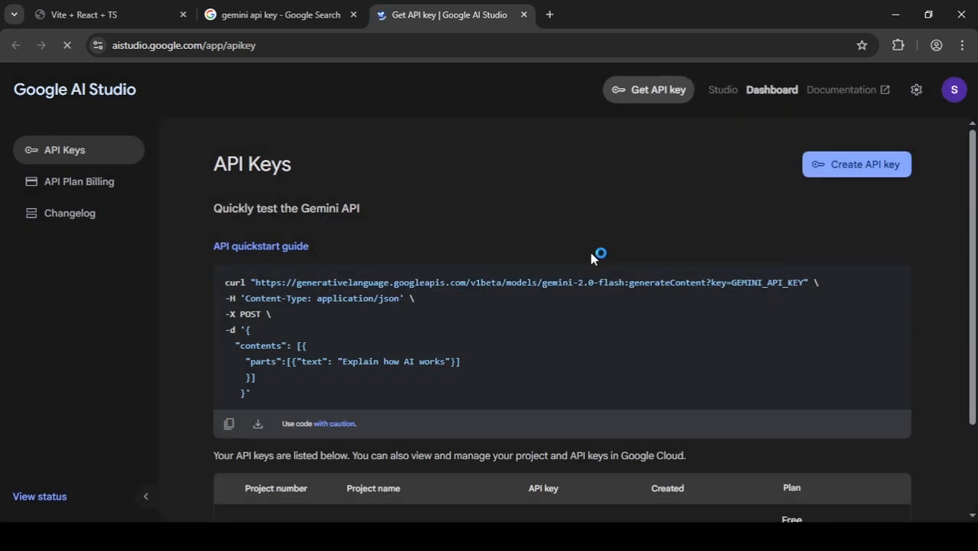
scroll("down", 3)
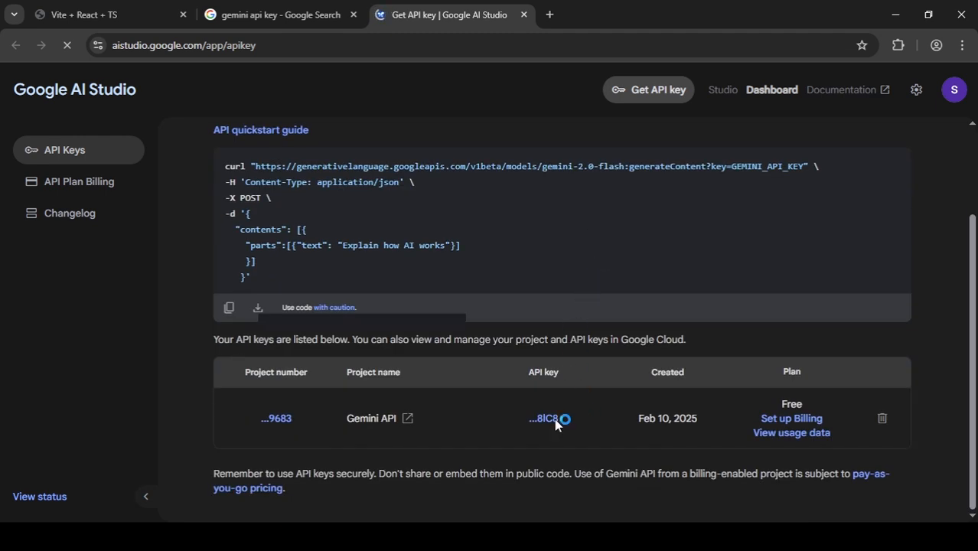
left_click(544, 418)
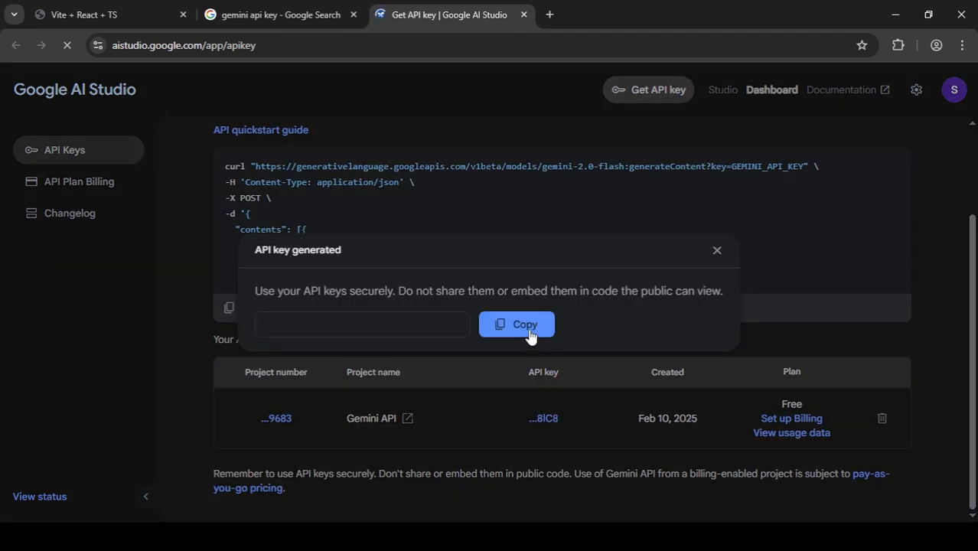
left_click(516, 325)
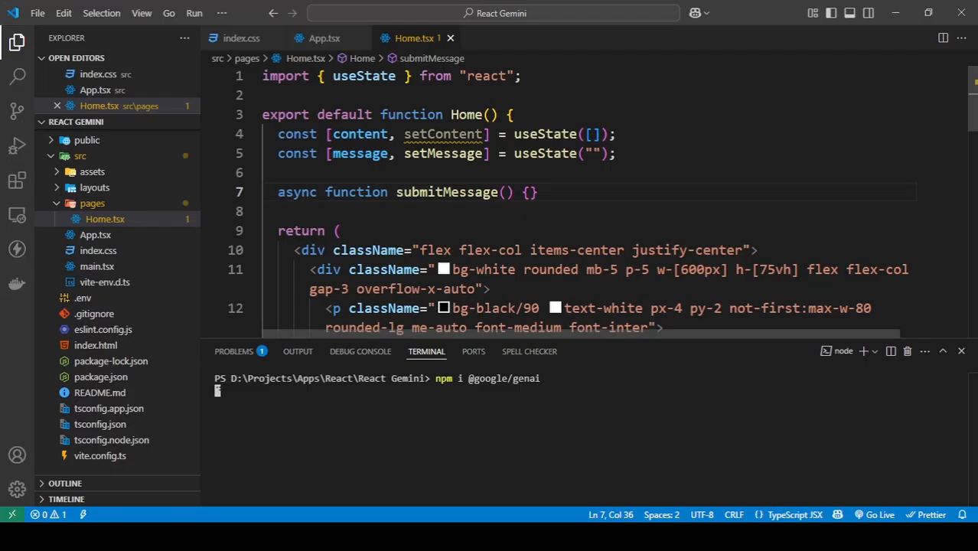
mouse_move(75, 300)
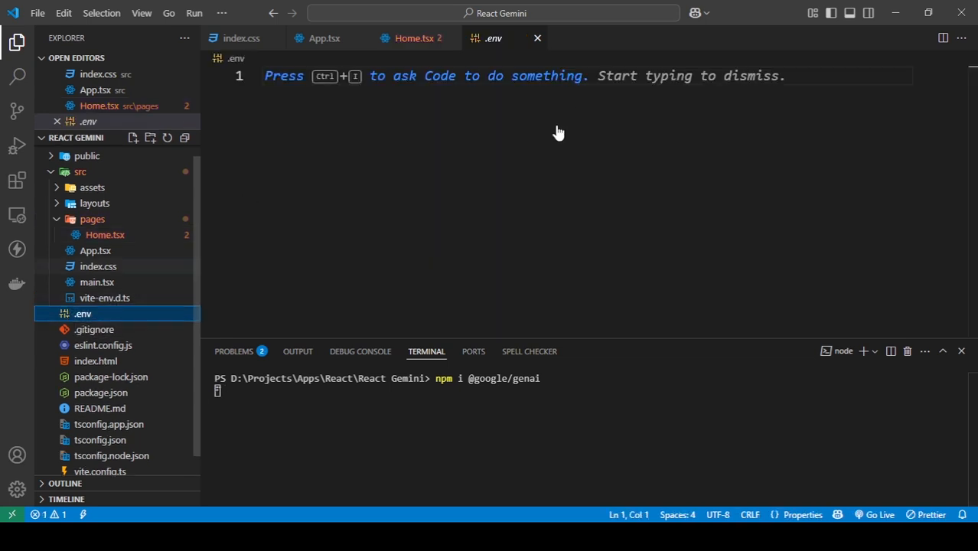
Type the VITE_GOOGLE_GEMINI_API_KEY= entry into the empty .env file
left_click(510, 166)
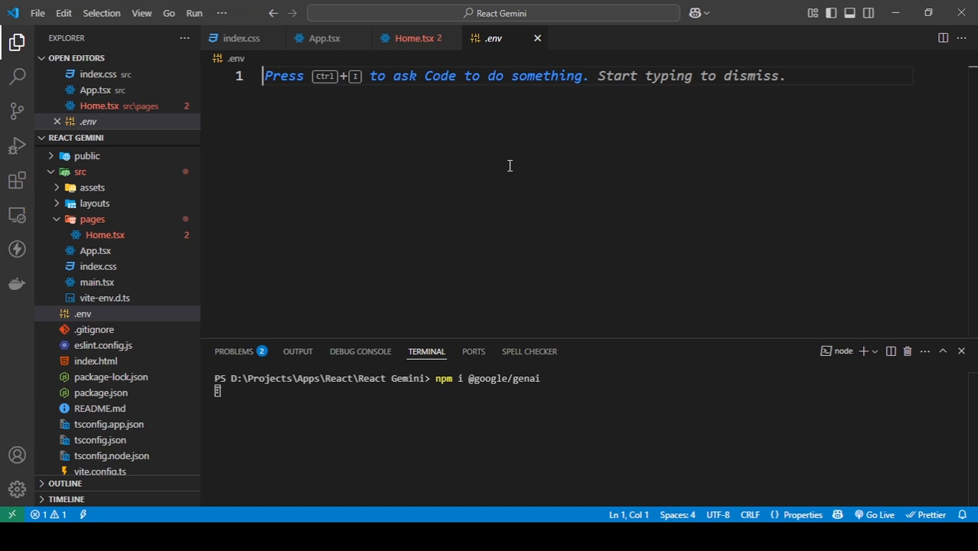
type("VITE")
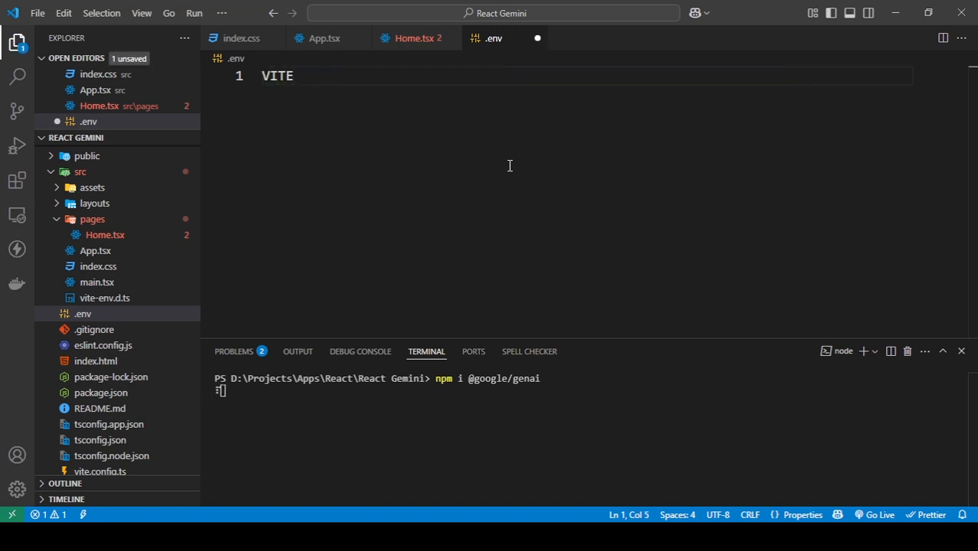
type("_GOOGLE")
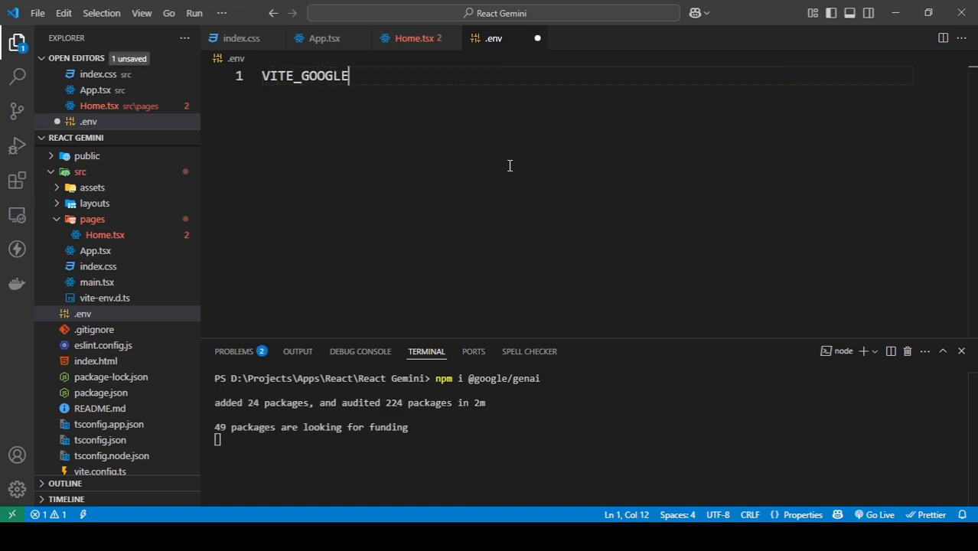
type("_GEMINI")
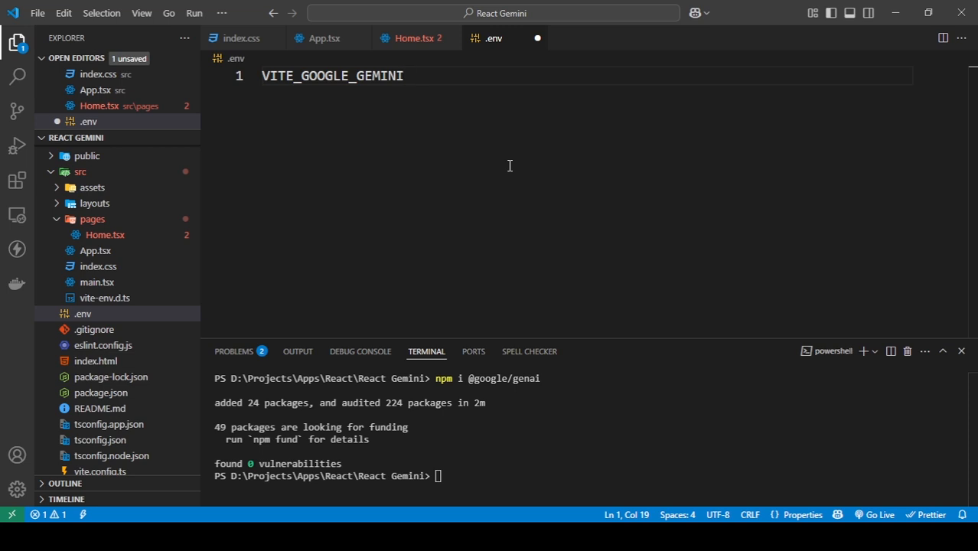
type("_API_")
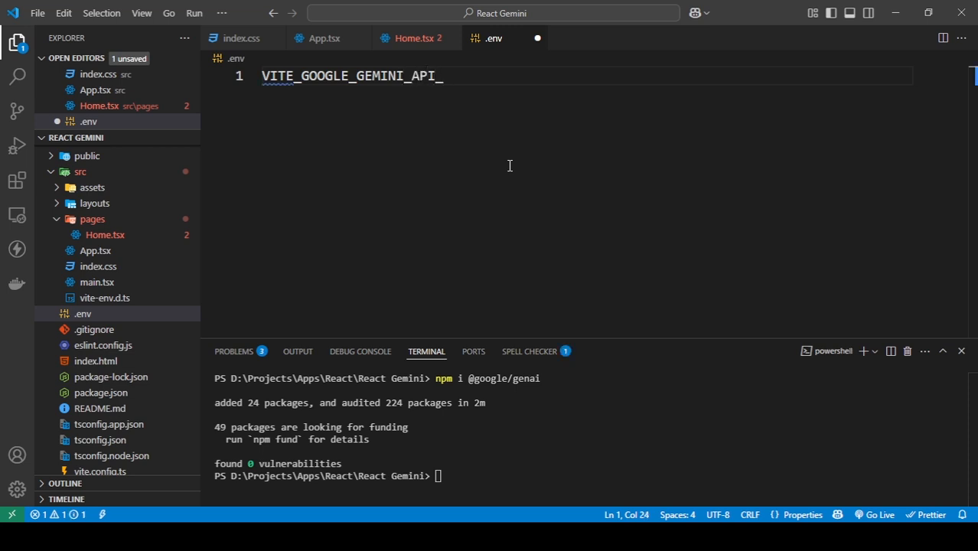
type("KEY")
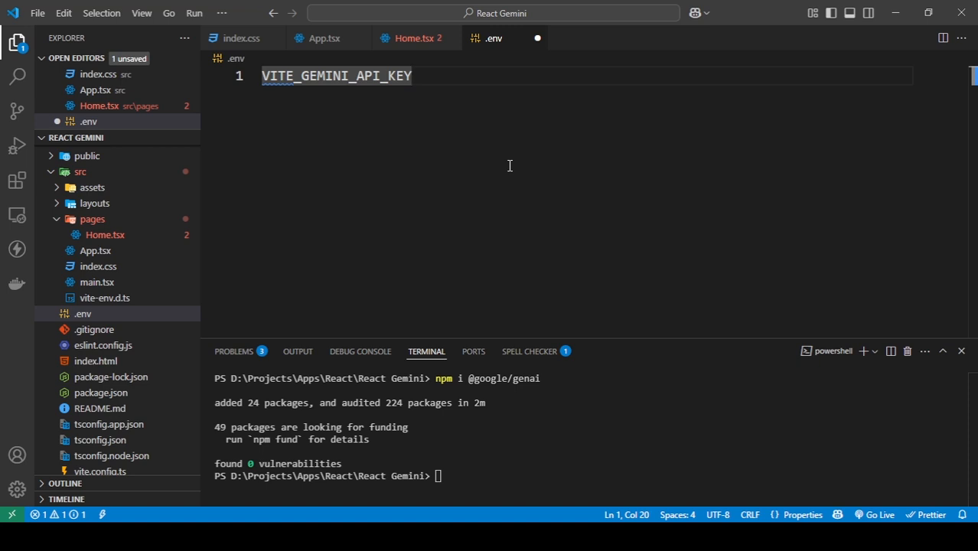
type("=")
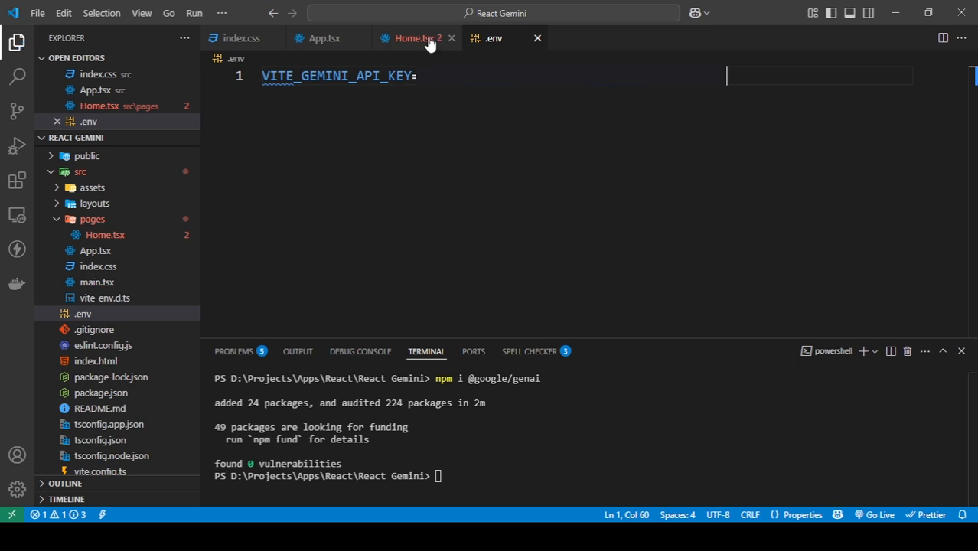
Start the dev server with npm run dev and make room above submitMessage
left_click(417, 37)
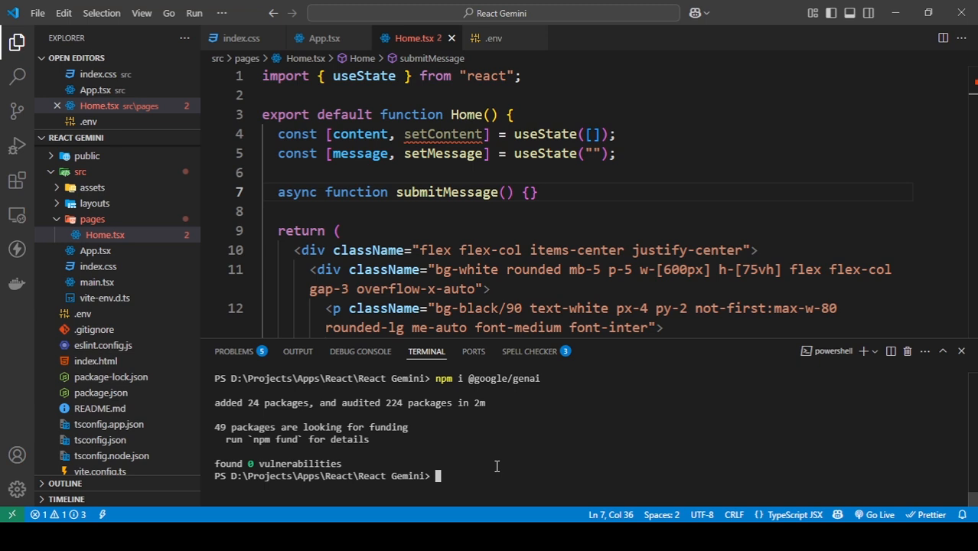
type("npm run dev")
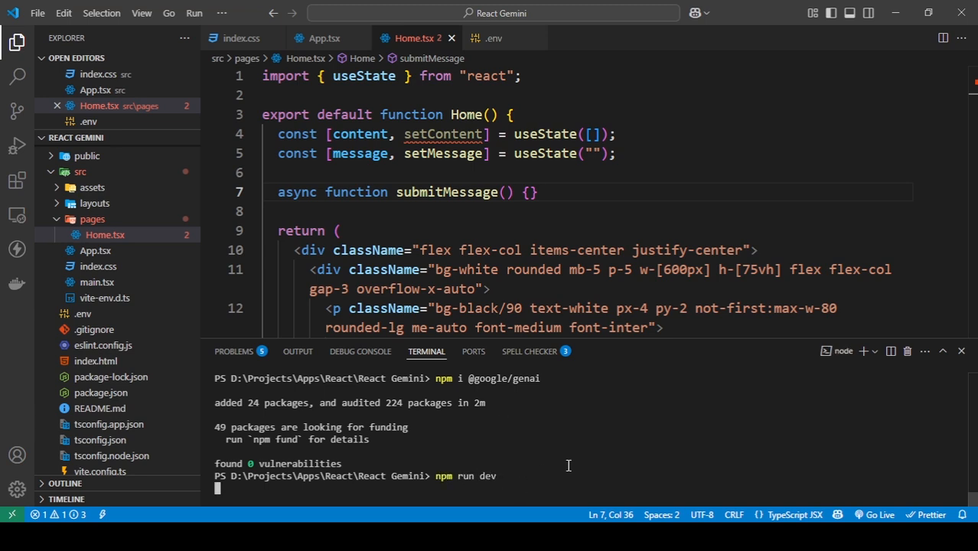
left_click(960, 352)
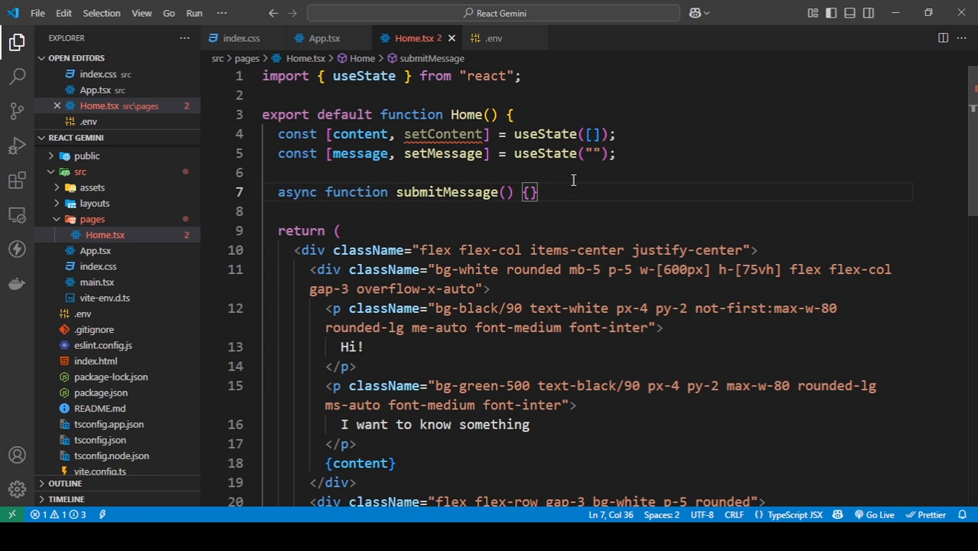
key("Enter")
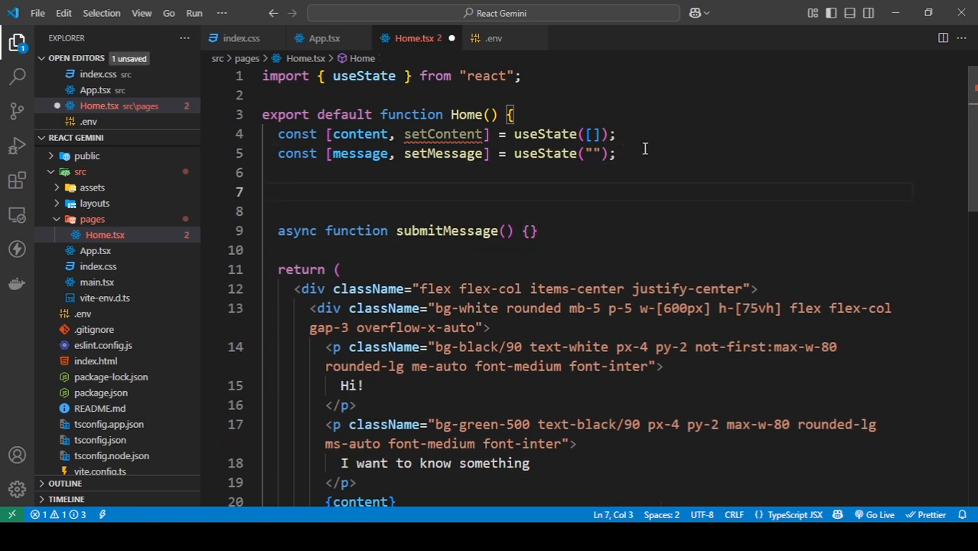
Add const apiKey = import.meta.env.VITE_GEMINI_API_KEY and console.log(apiKey) in Home.tsx
type("const")
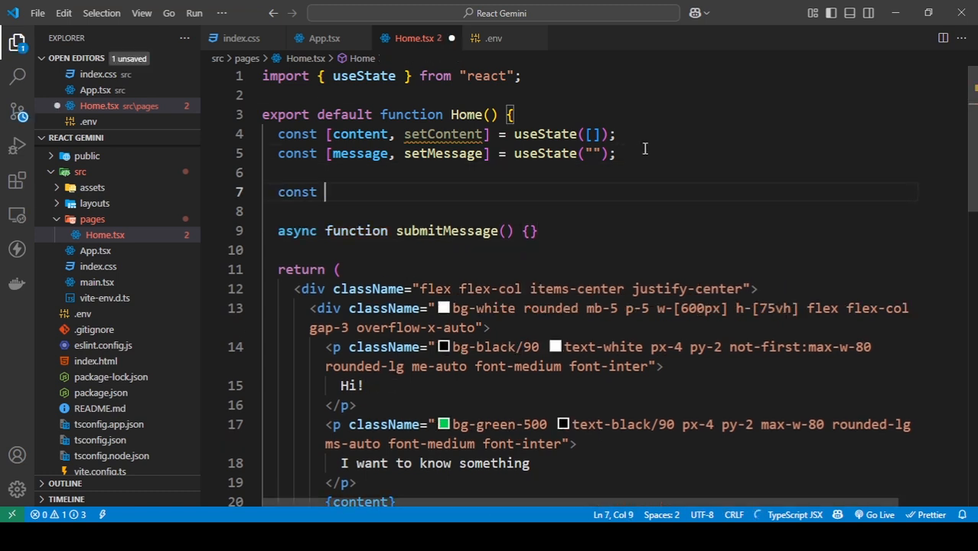
type("apiK")
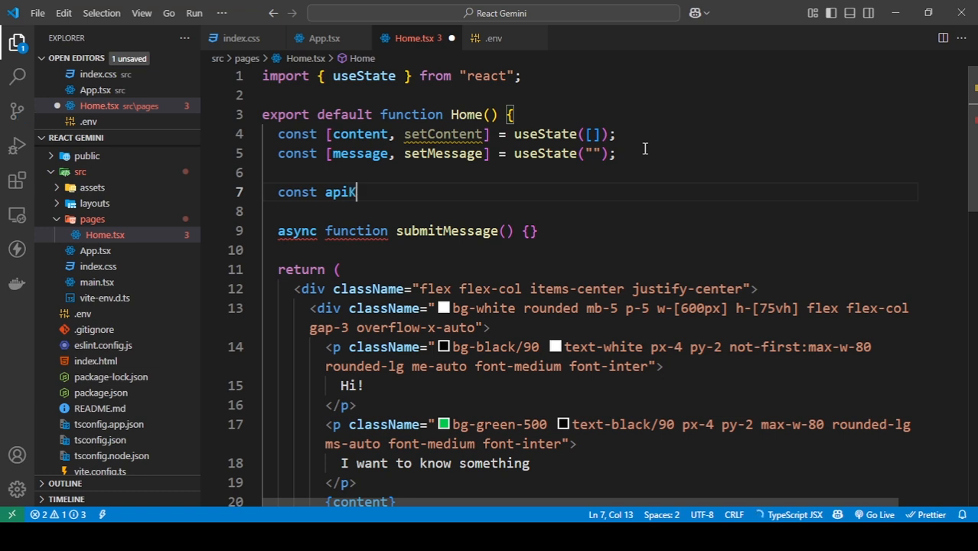
type("ey")
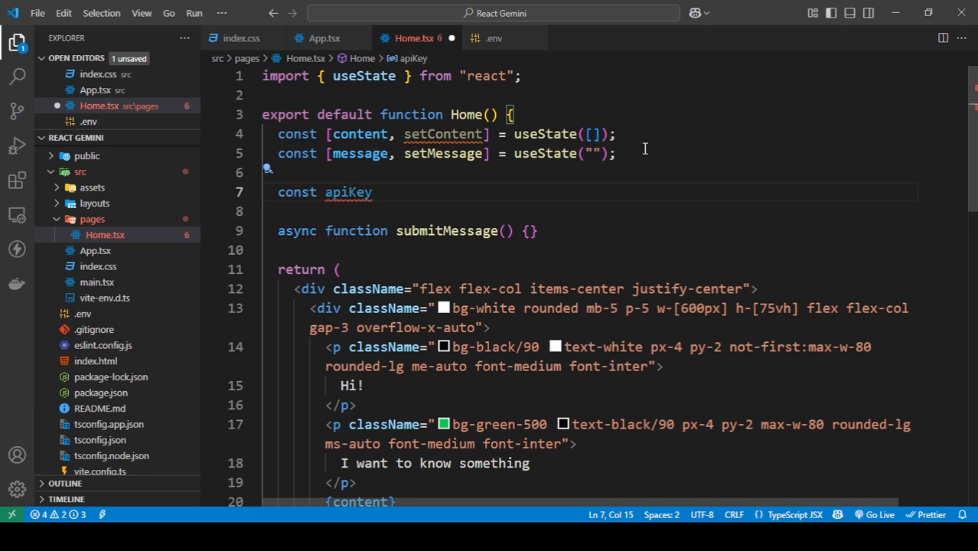
type("=")
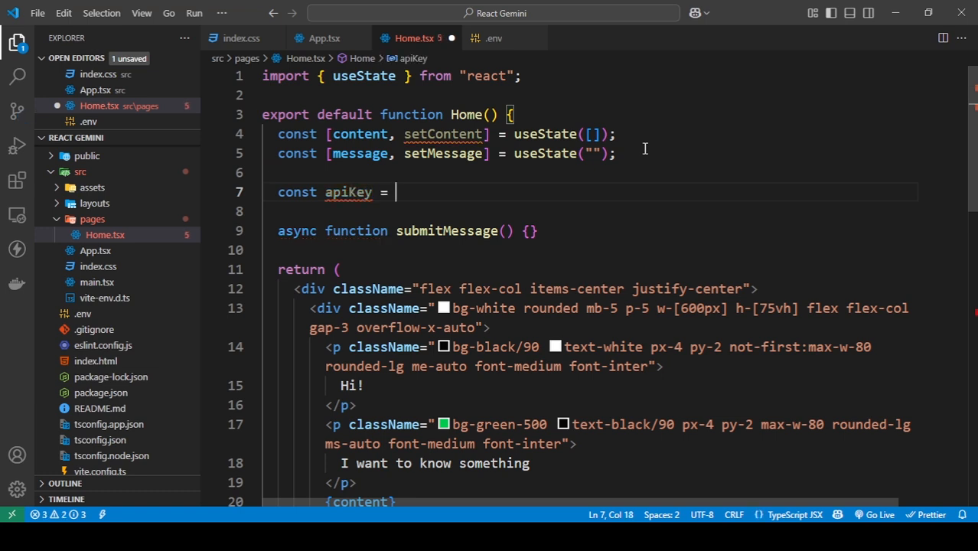
type("import")
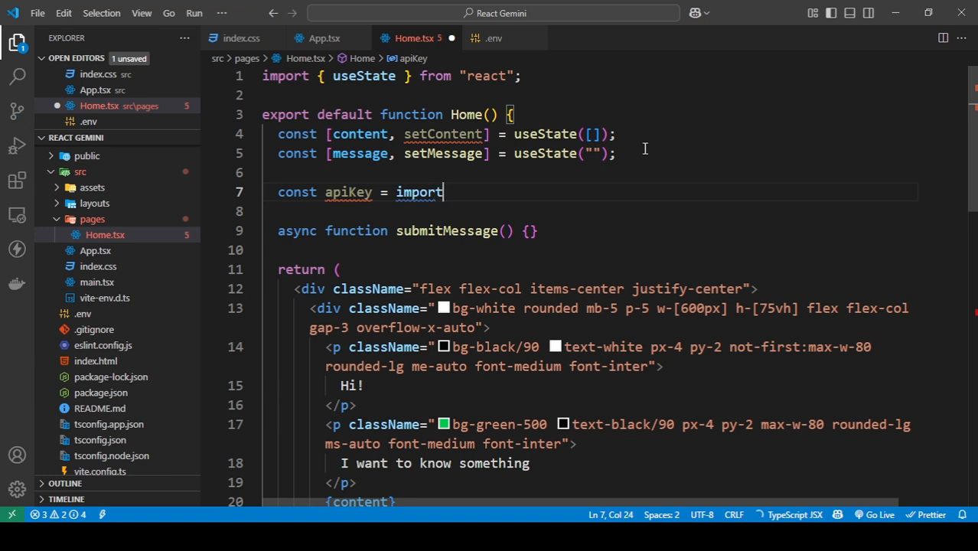
type(".meta")
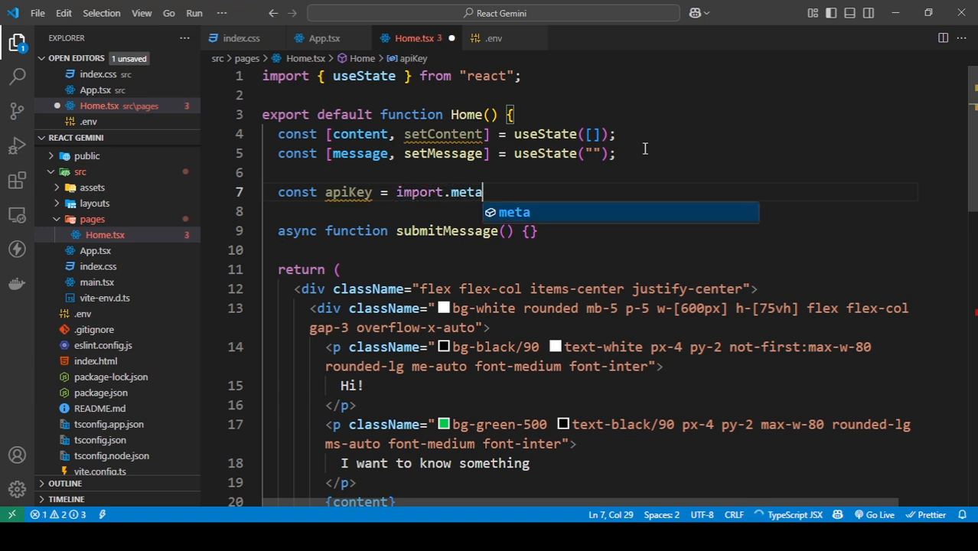
type(".env.")
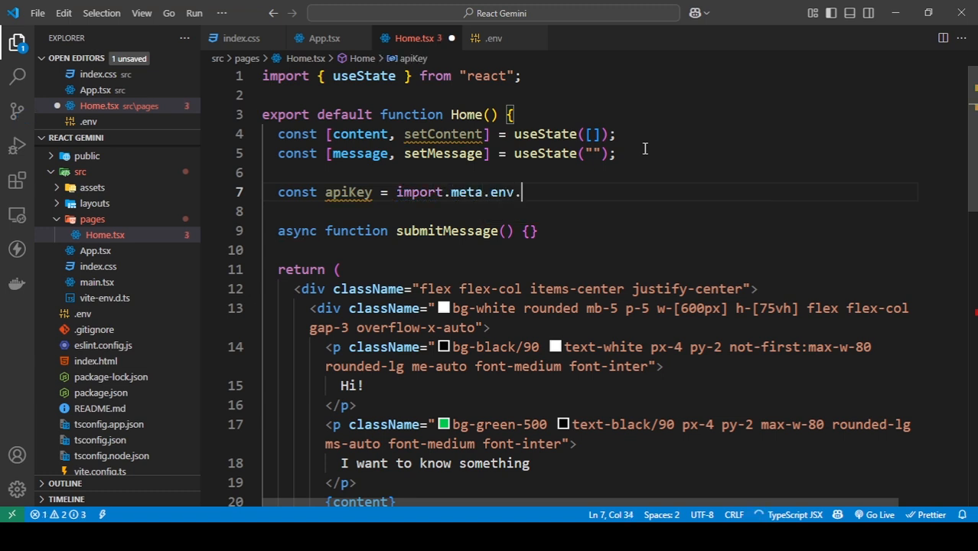
type("VI")
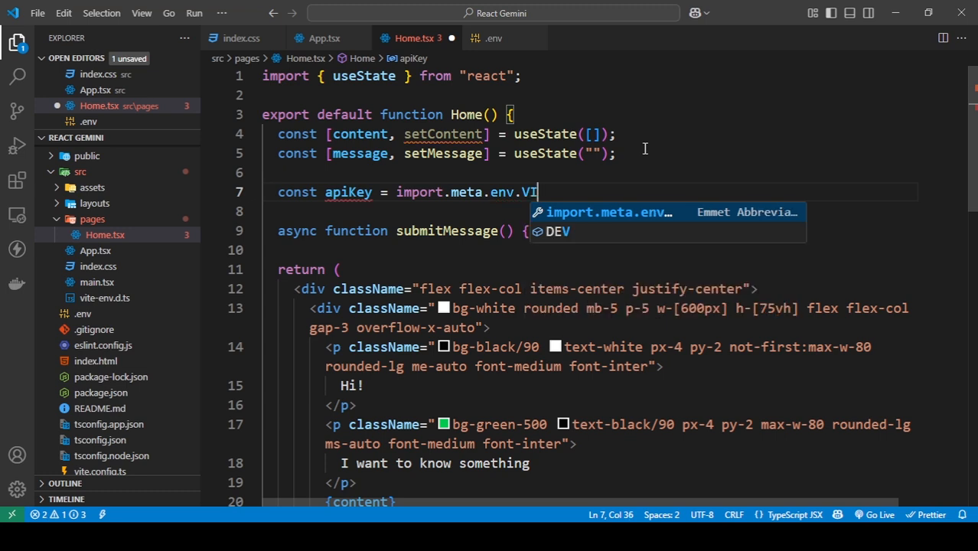
type("TE_GEMINI_API_K")
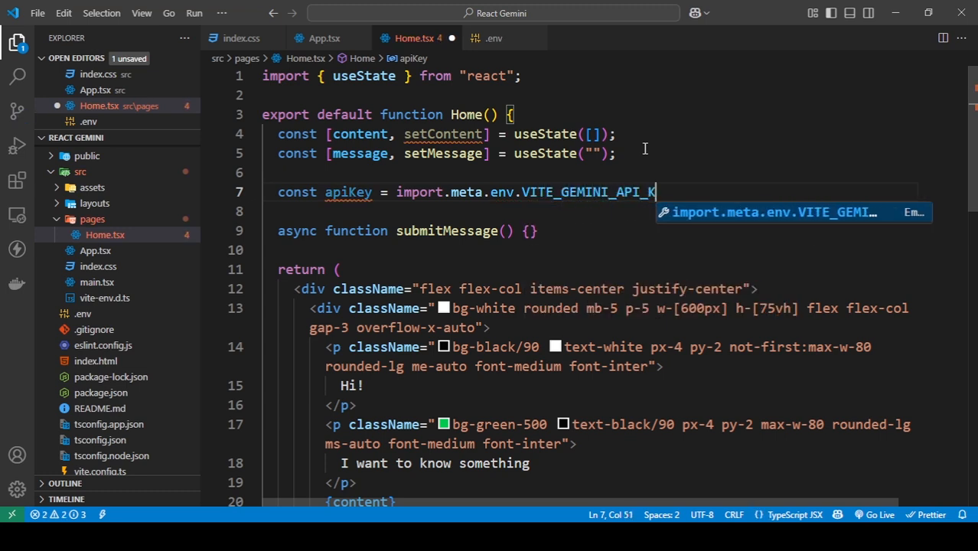
type("EY;")
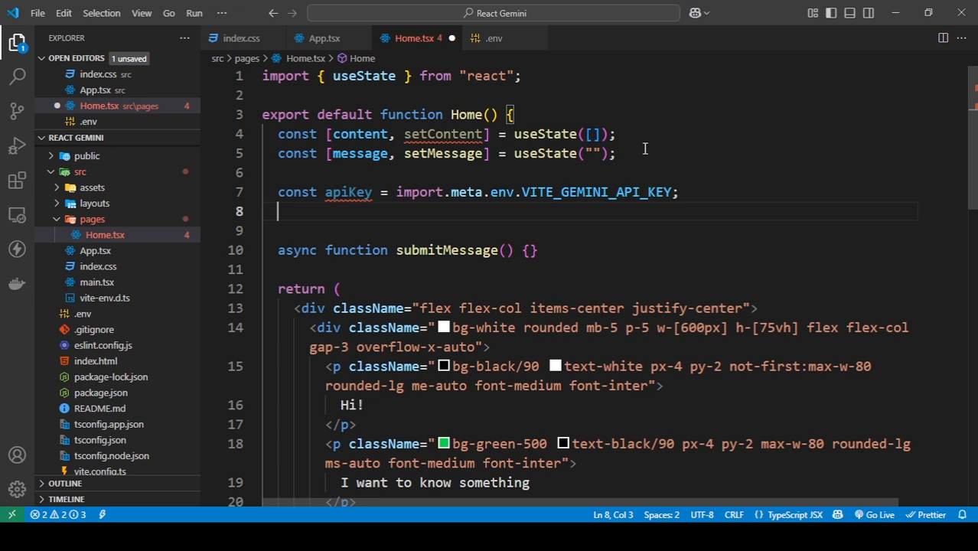
type("clg")
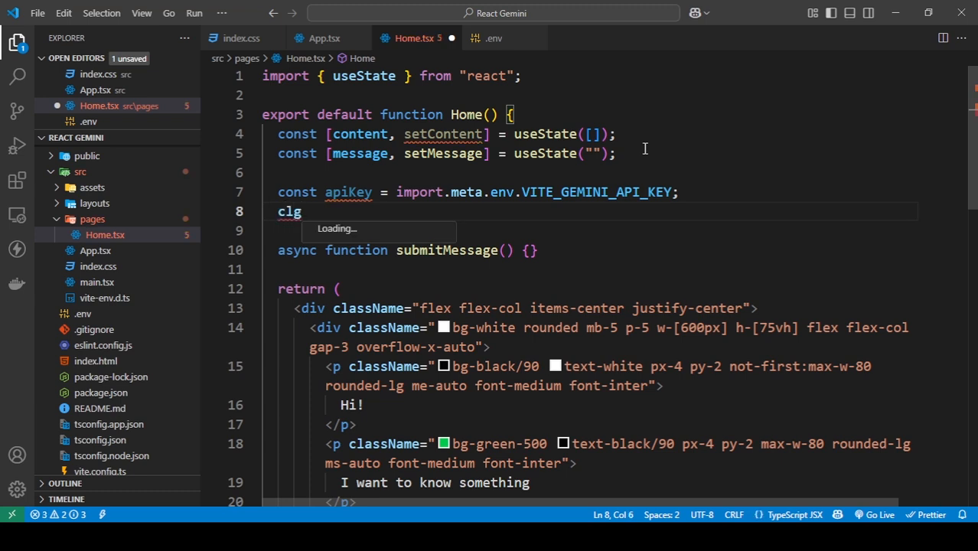
type("console.log(apiKey)")
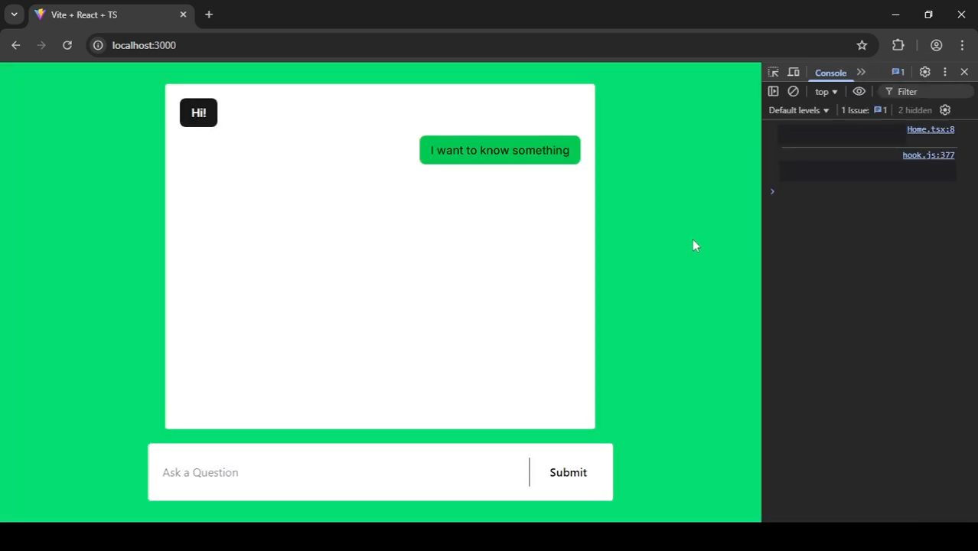
mouse_move(842, 221)
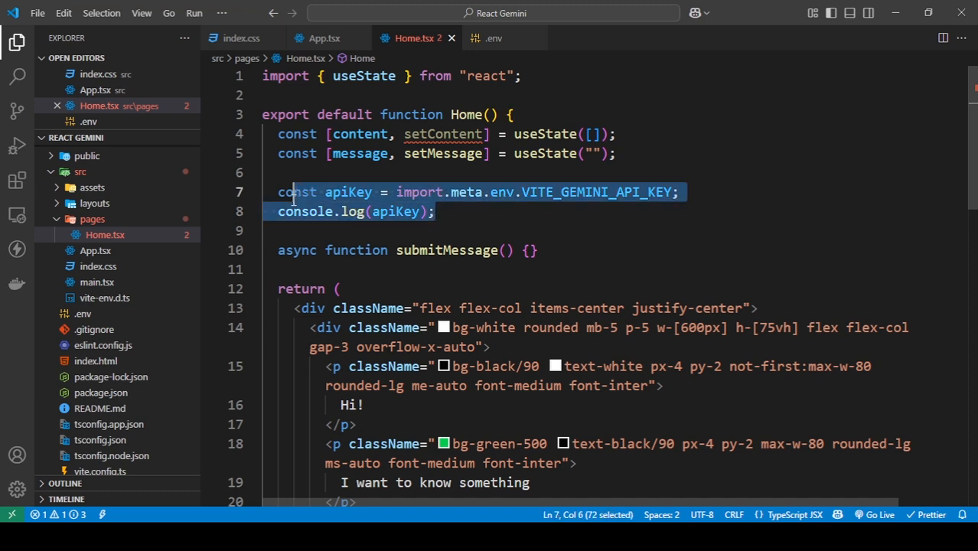
key("Delete")
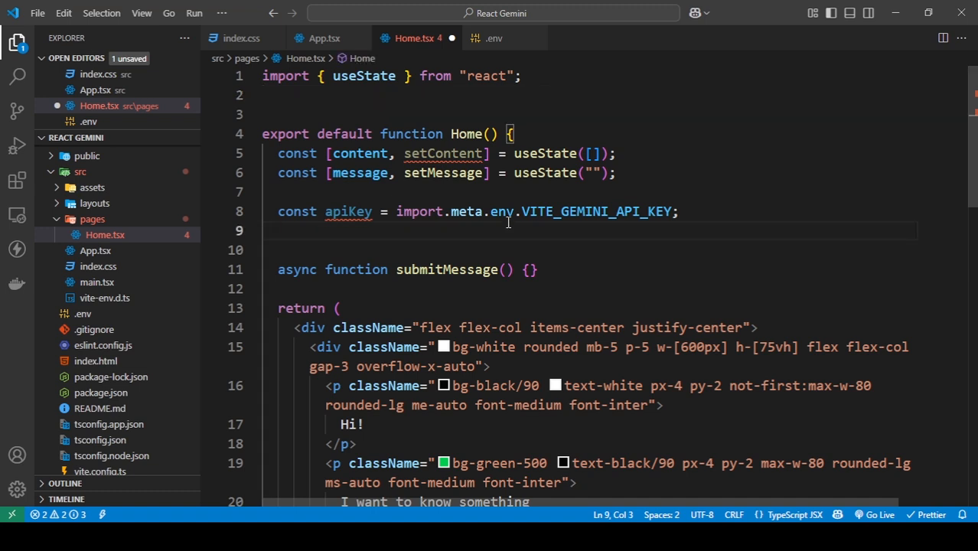
type("GoogleGenAI")
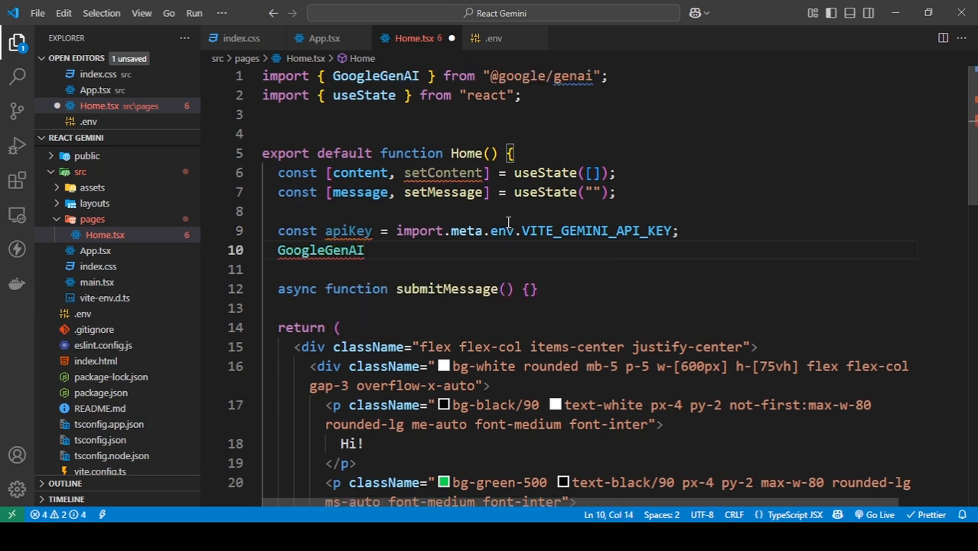
type("({})")
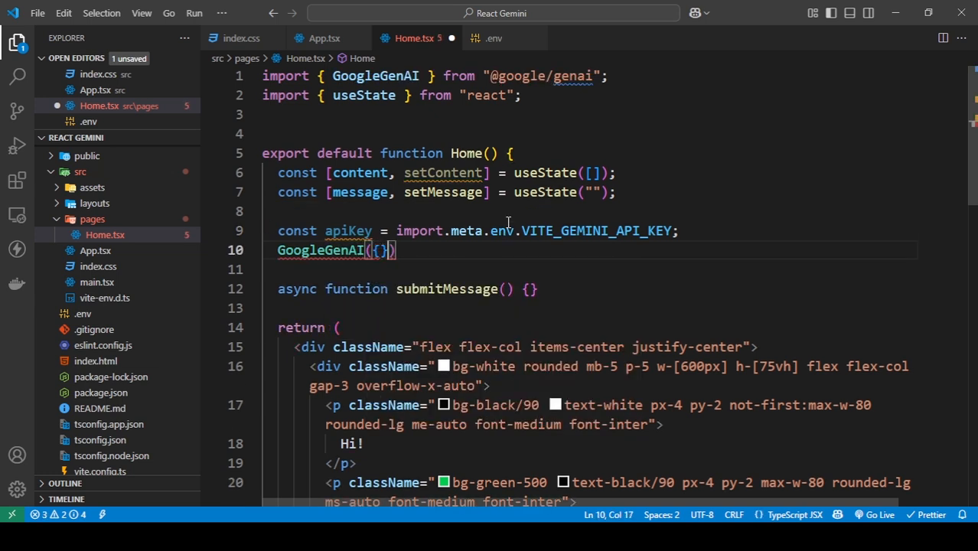
type("apiKey")
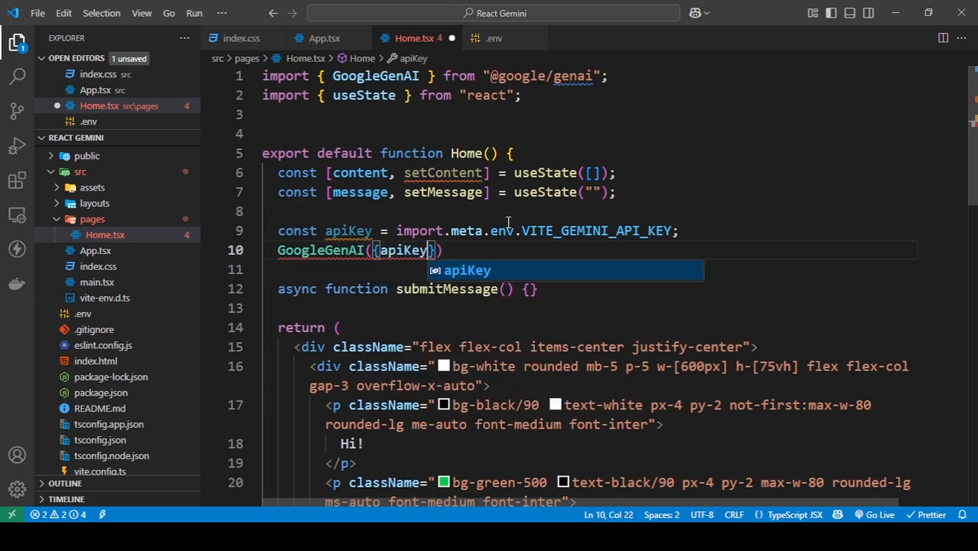
type("};")
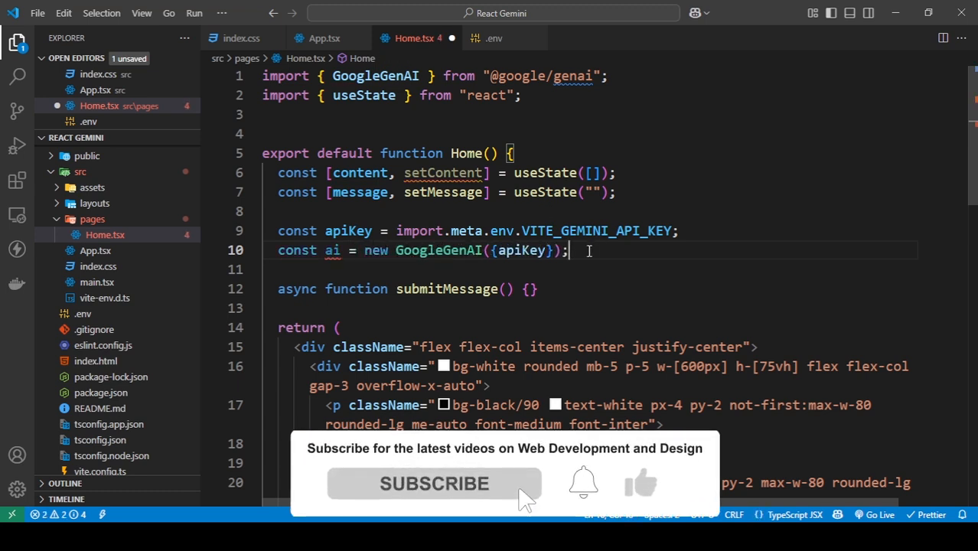
left_click(433, 484)
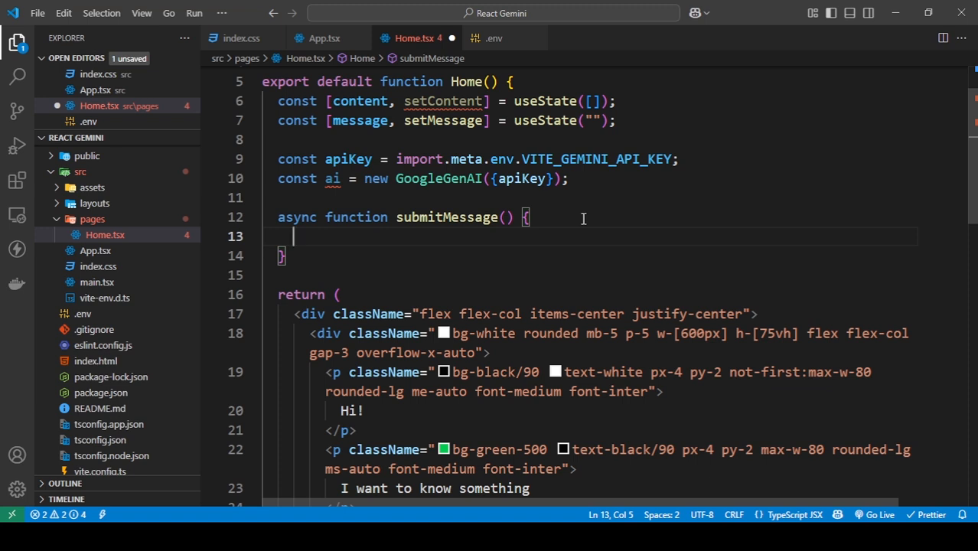
Add const response = ai.models.generateContent({ model: "gemini-2.0-flash" }) inside submitMessage
type("const respone")
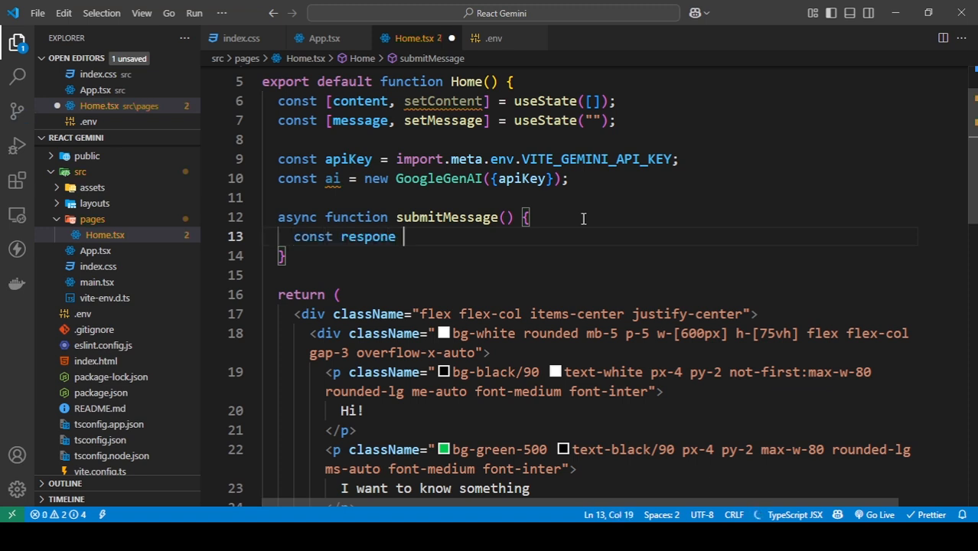
type("= a")
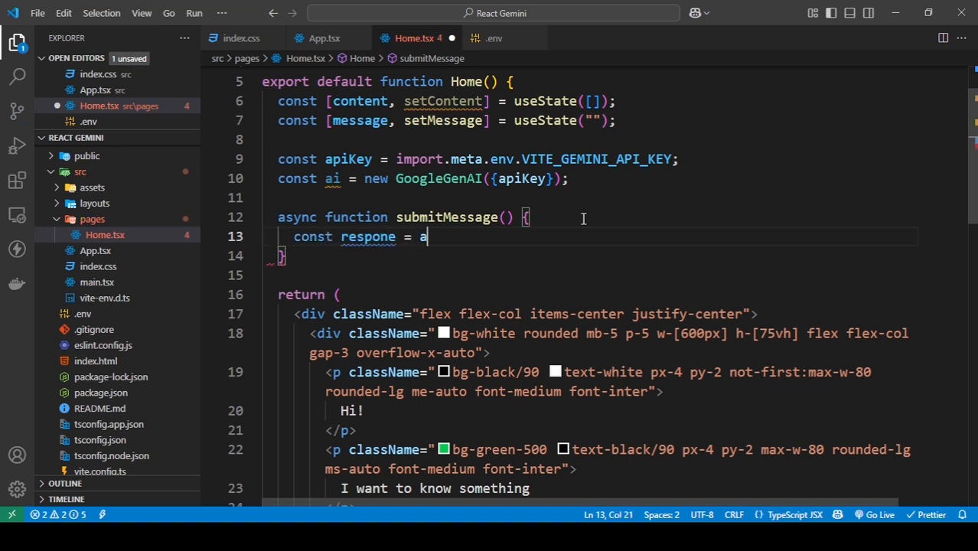
type("i.mod")
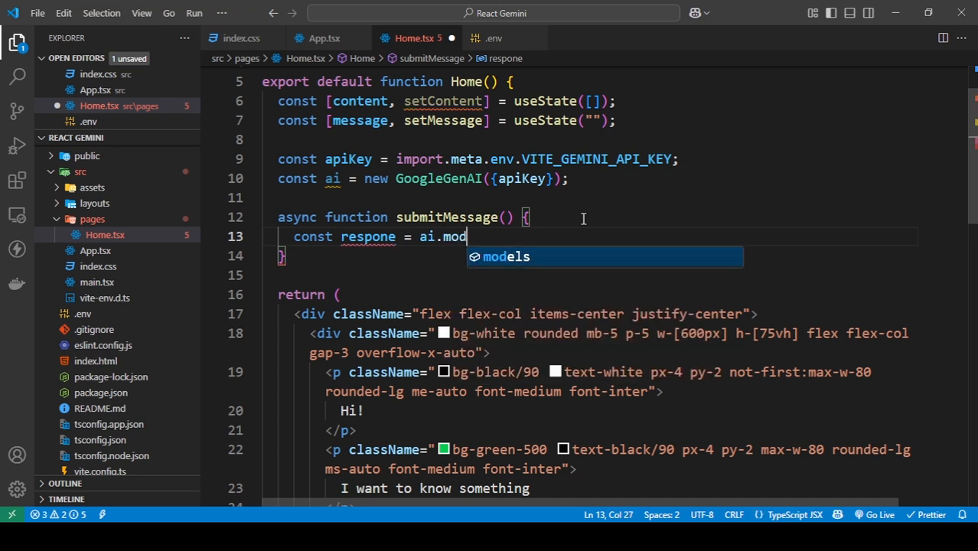
type("els.generateContent")
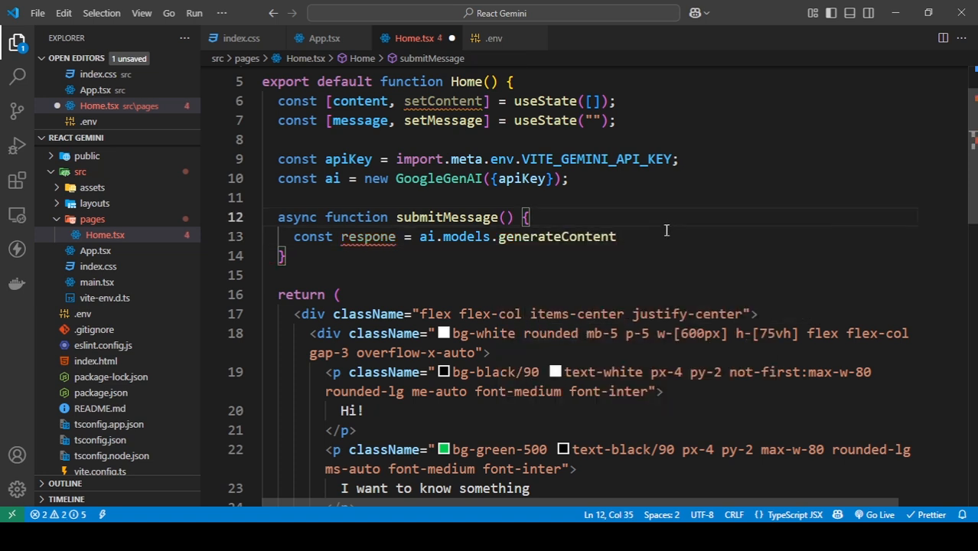
type("()")
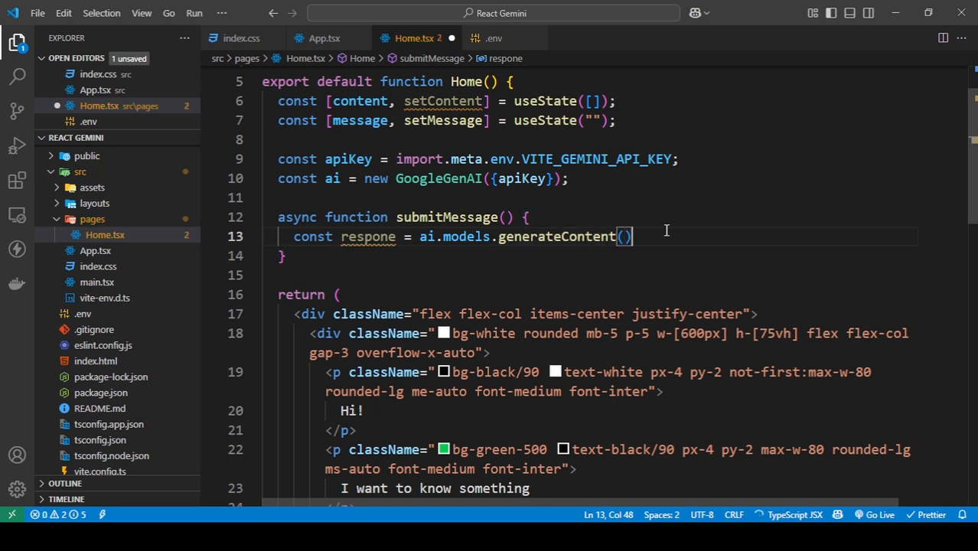
type("{")
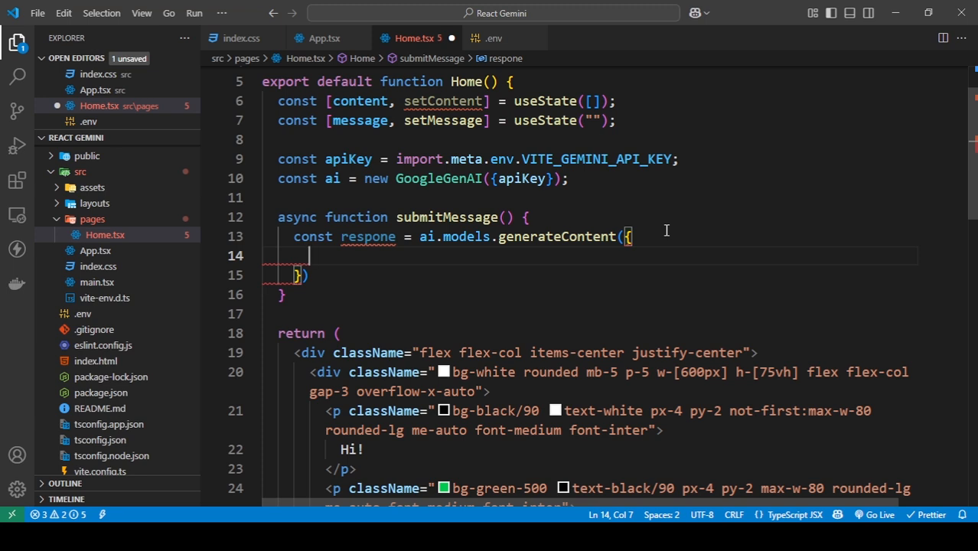
type("model")
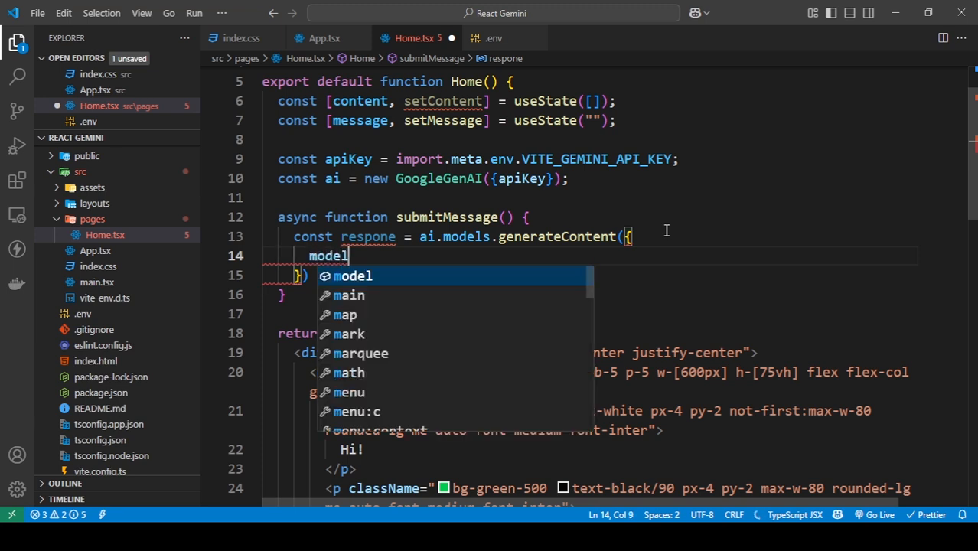
type(":")
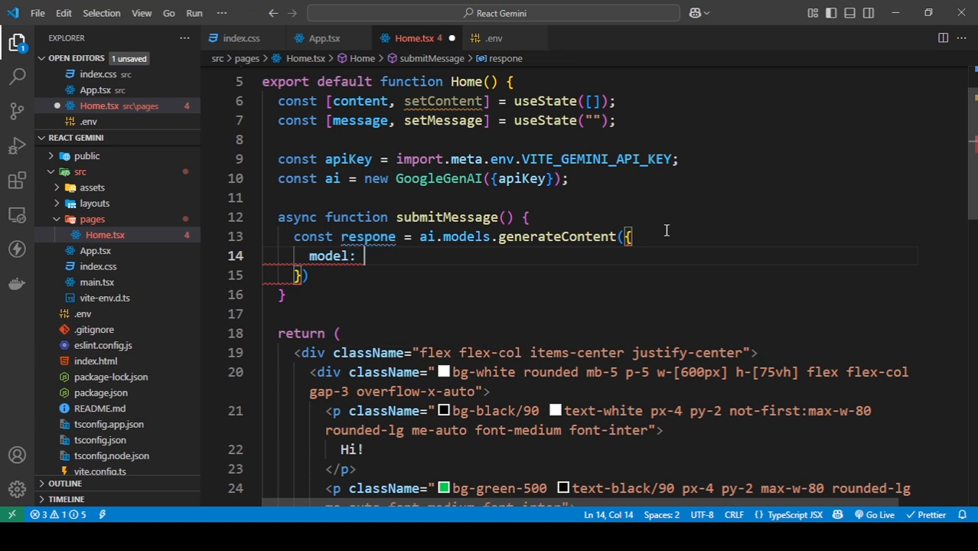
type("\"\"")
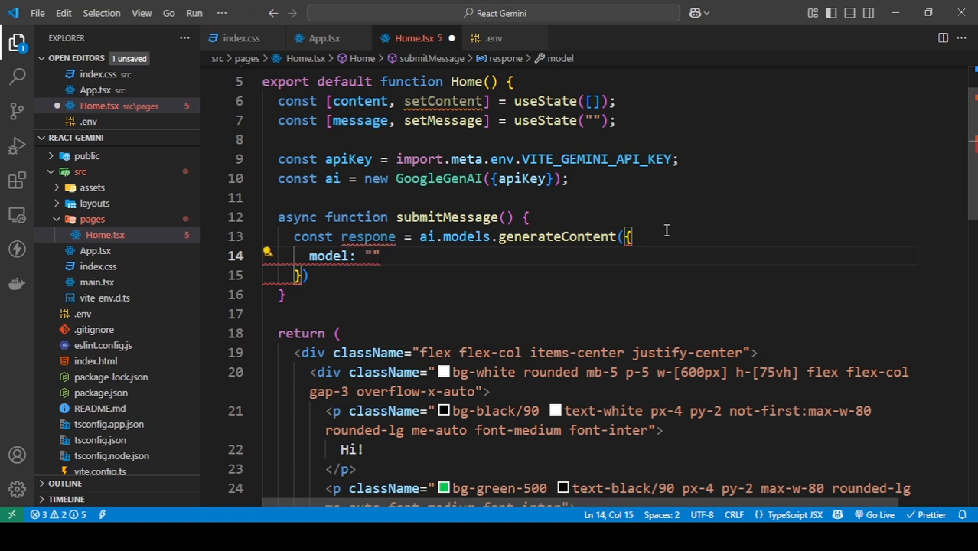
type("gemini")
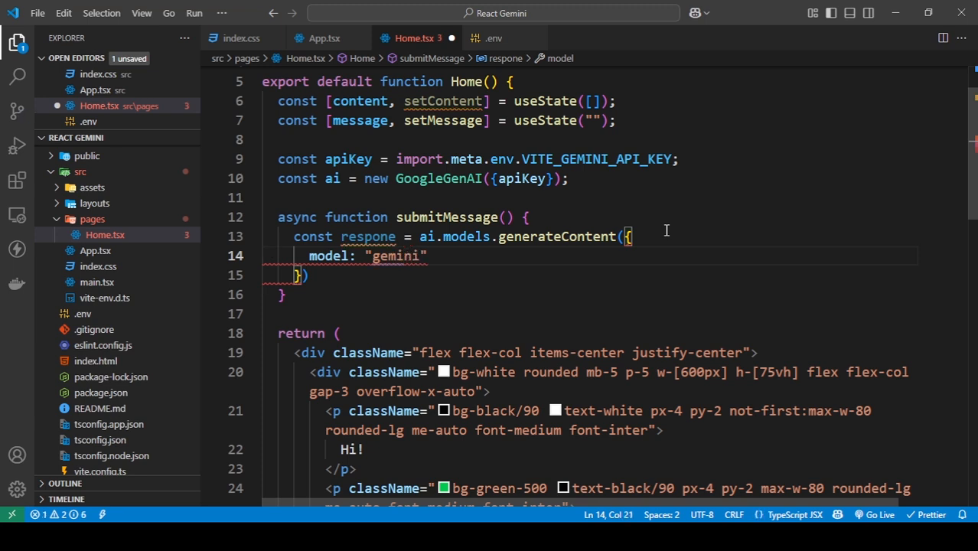
type("-2.0-")
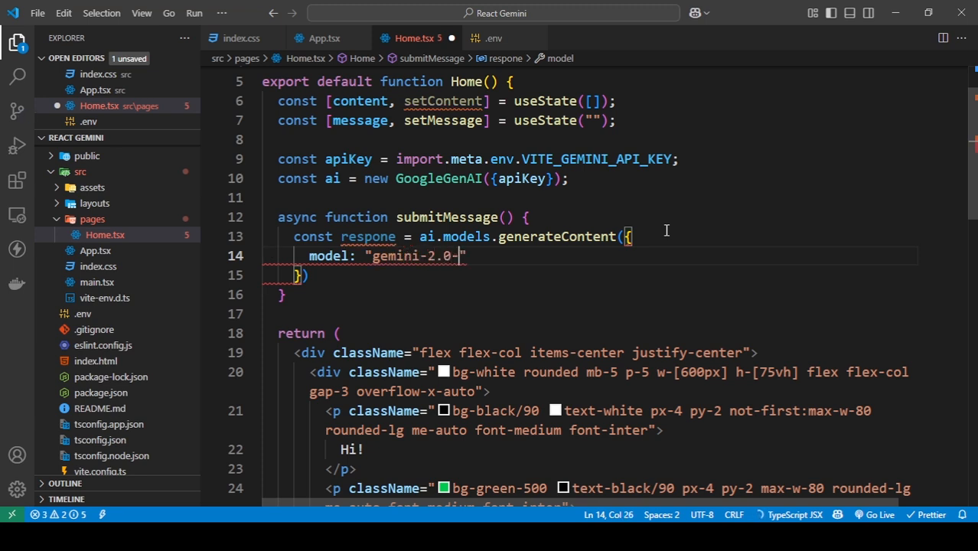
type("flash")
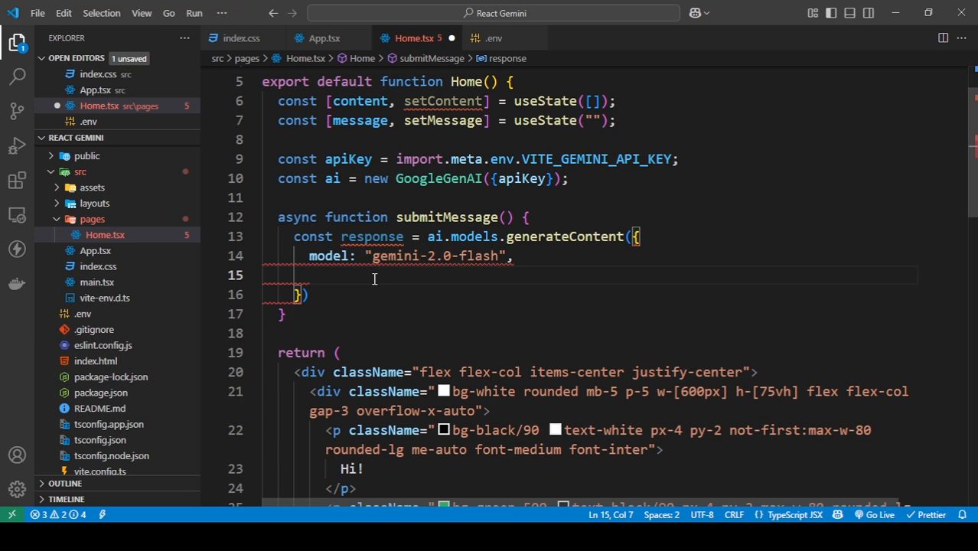
Set contents to 'write me a story with a hero and a dragon saving the realm', under 200 words
type("contents: \"")
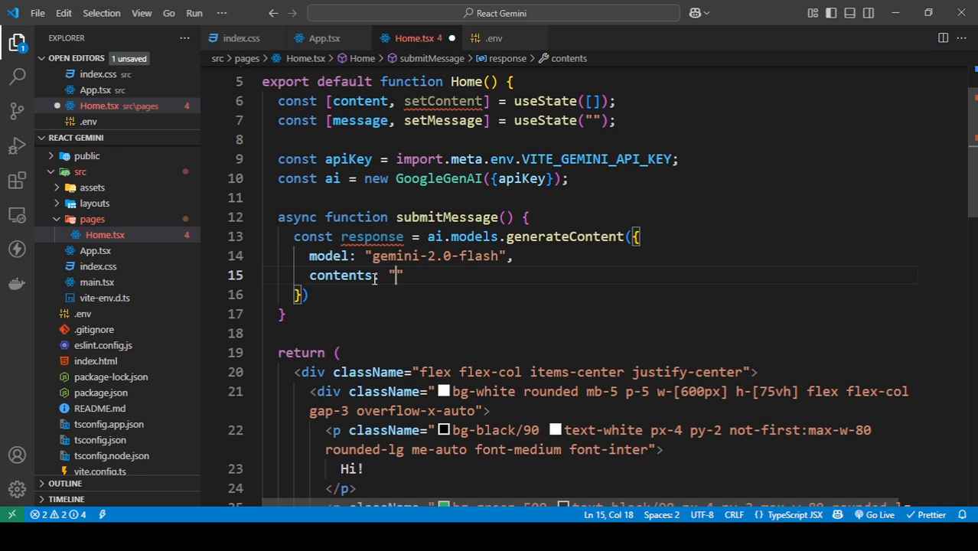
type("write me")
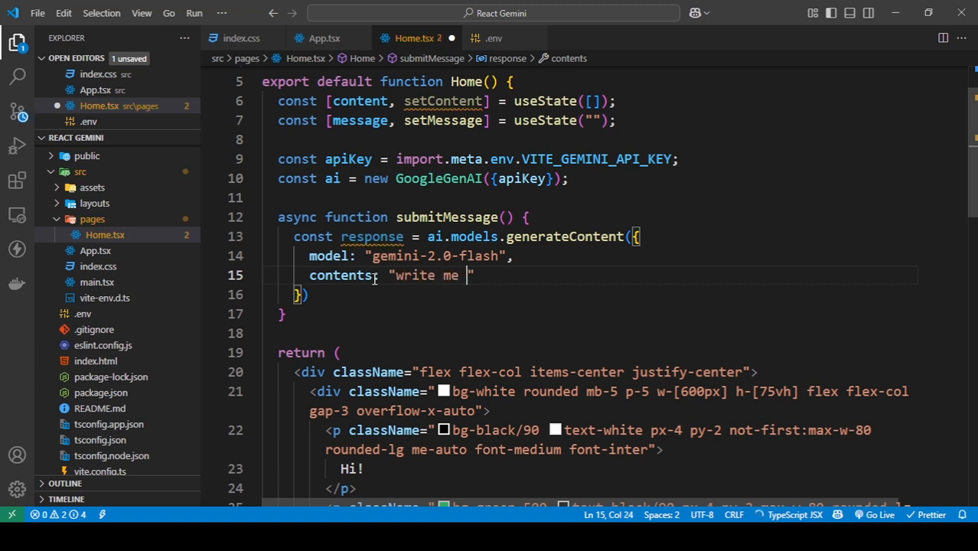
type("a story")
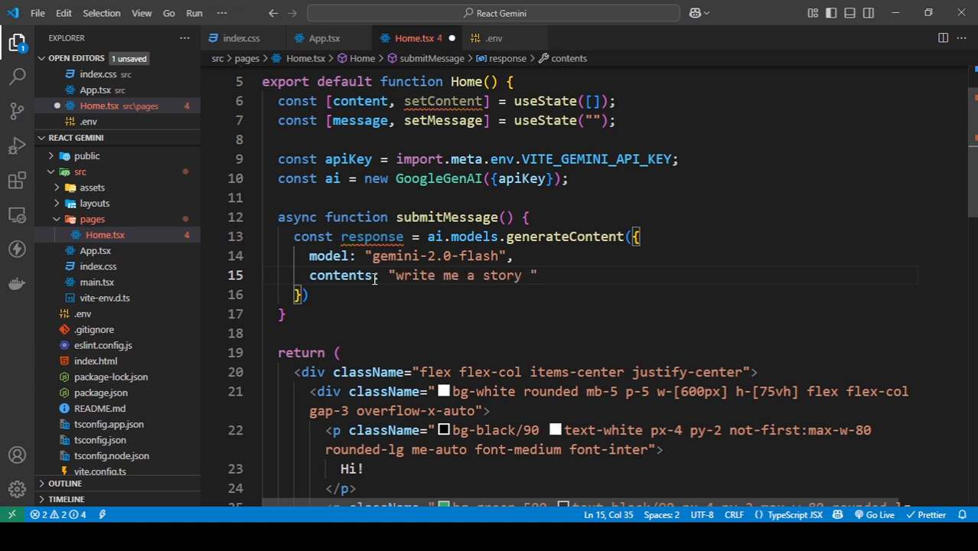
type("with a hero and")
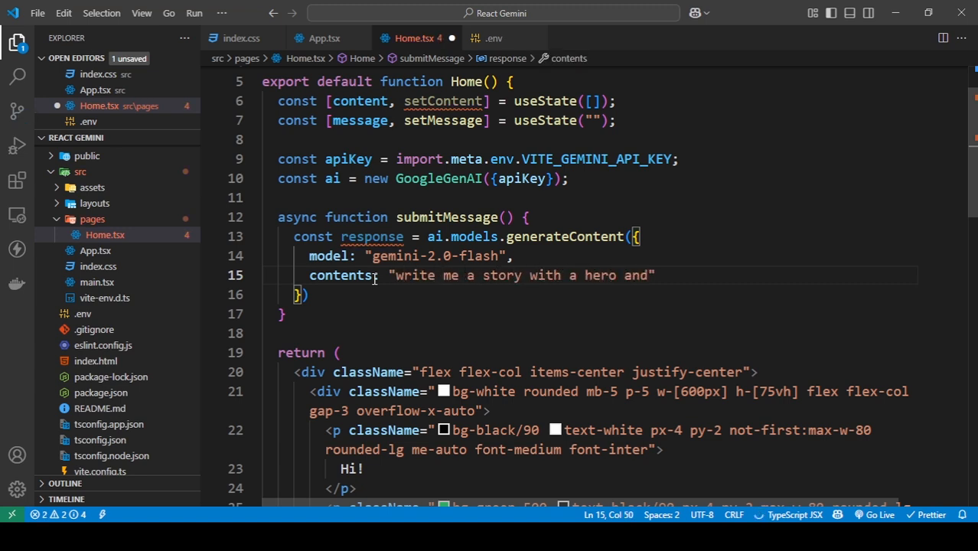
type("a vill")
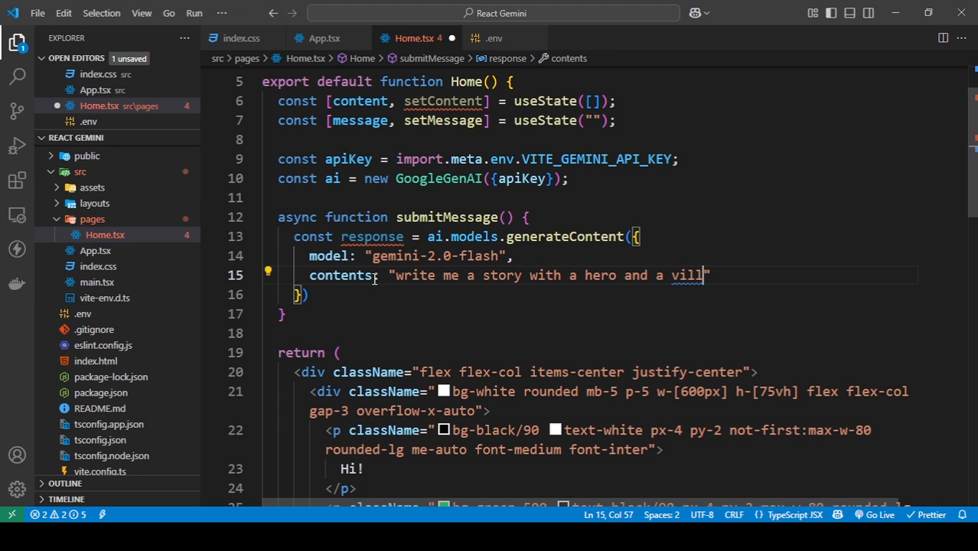
type("dragon")
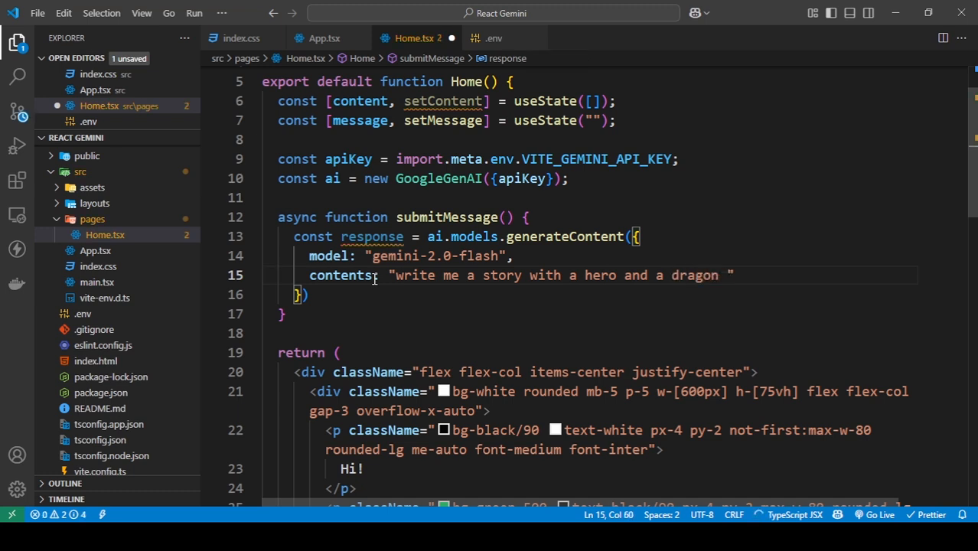
type("d")
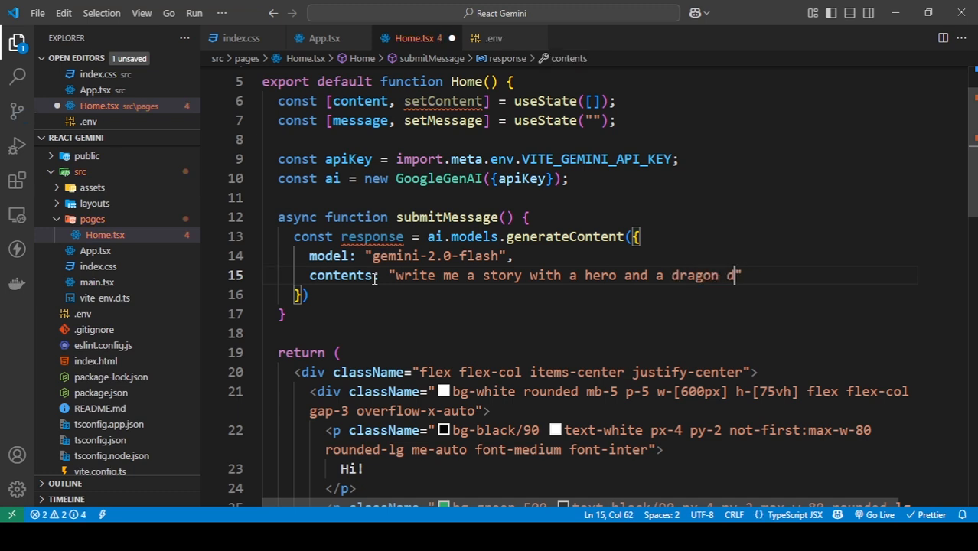
type("saving the realm")
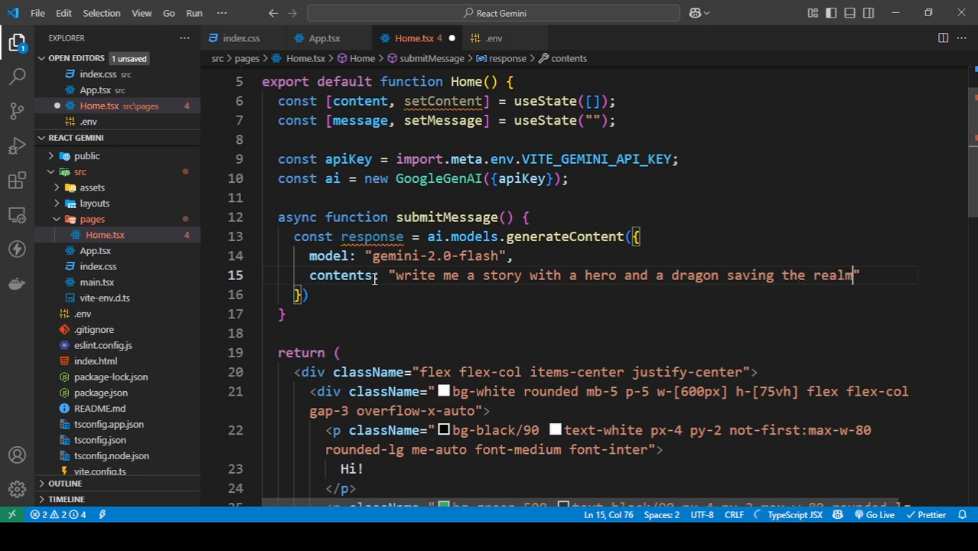
type("from des")
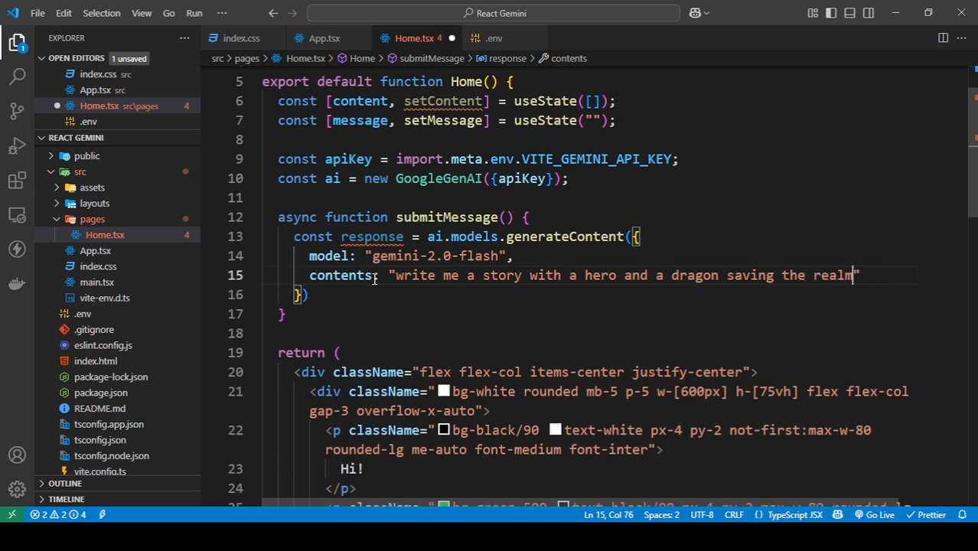
type(". keep this")
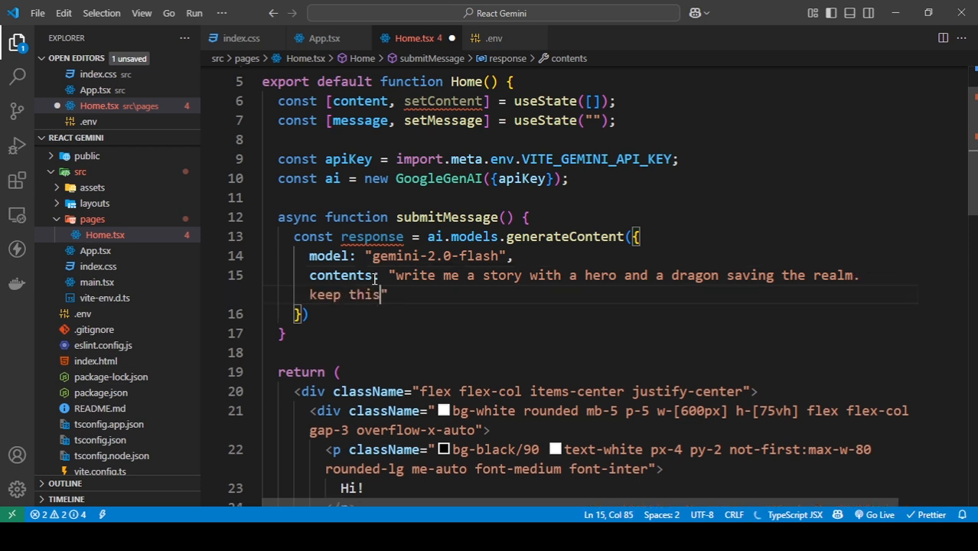
type("under")
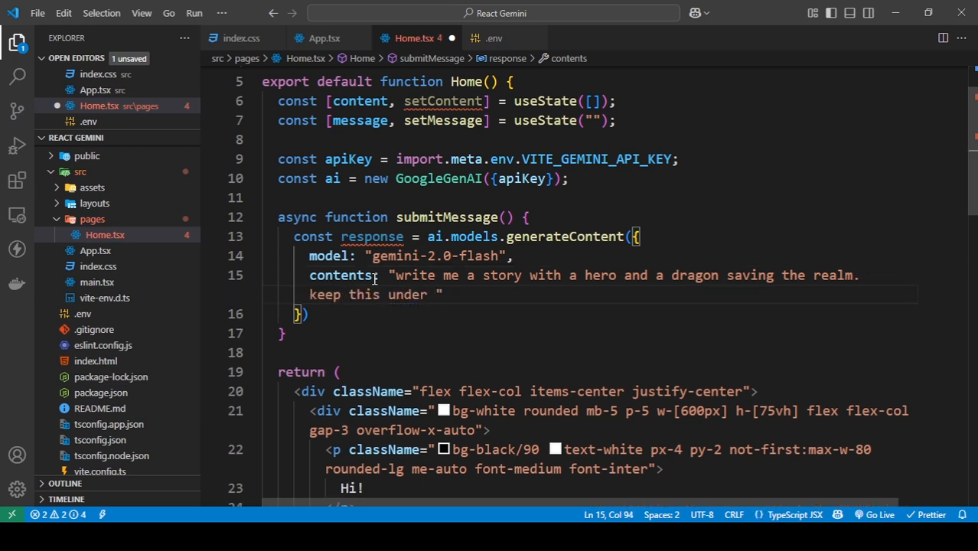
type("200")
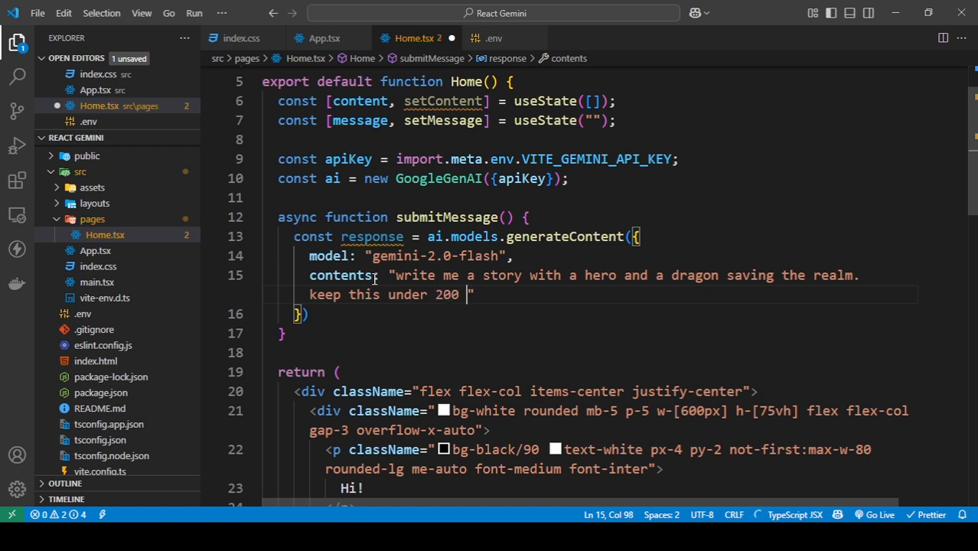
type("words")
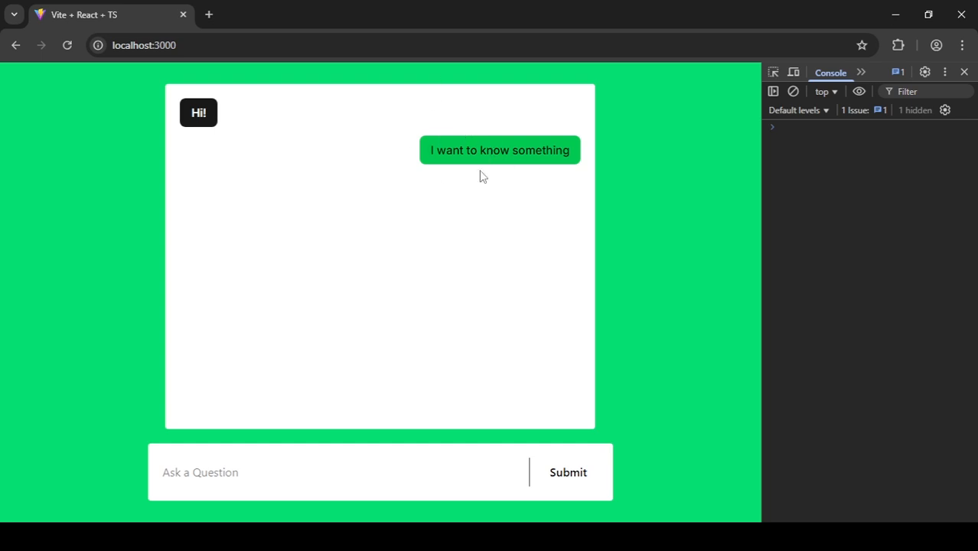
mouse_move(418, 338)
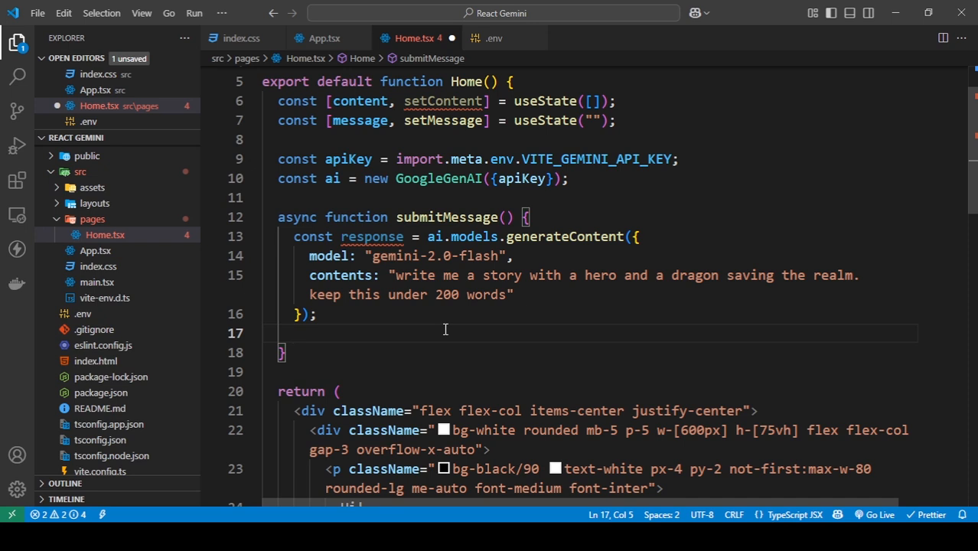
Add console.log((await response).text) at the end of submitMessage
type("clg")
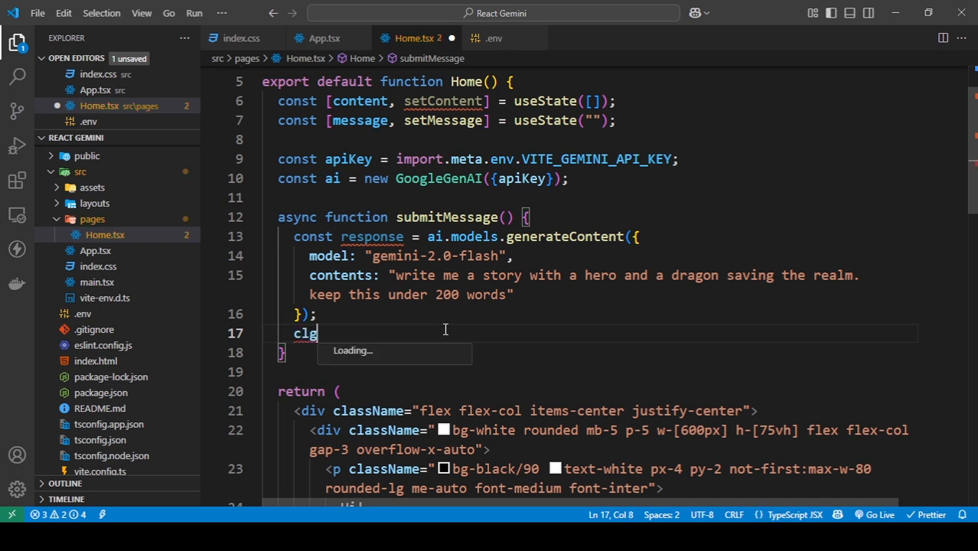
key("Tab")
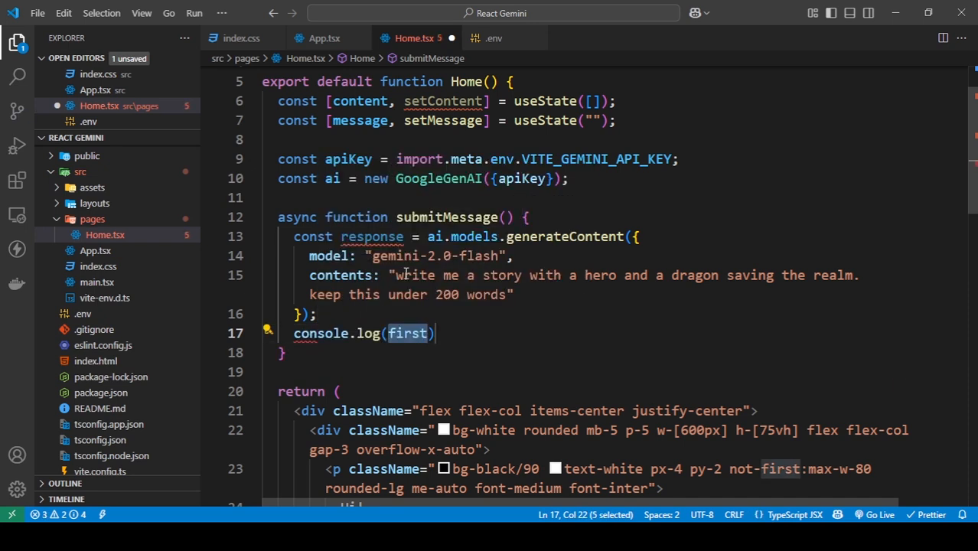
type("response")
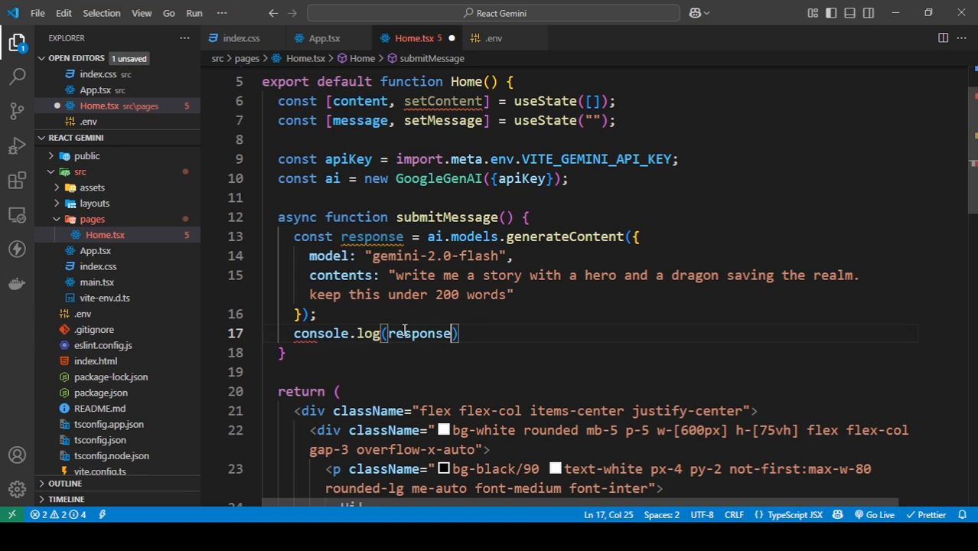
type(".")
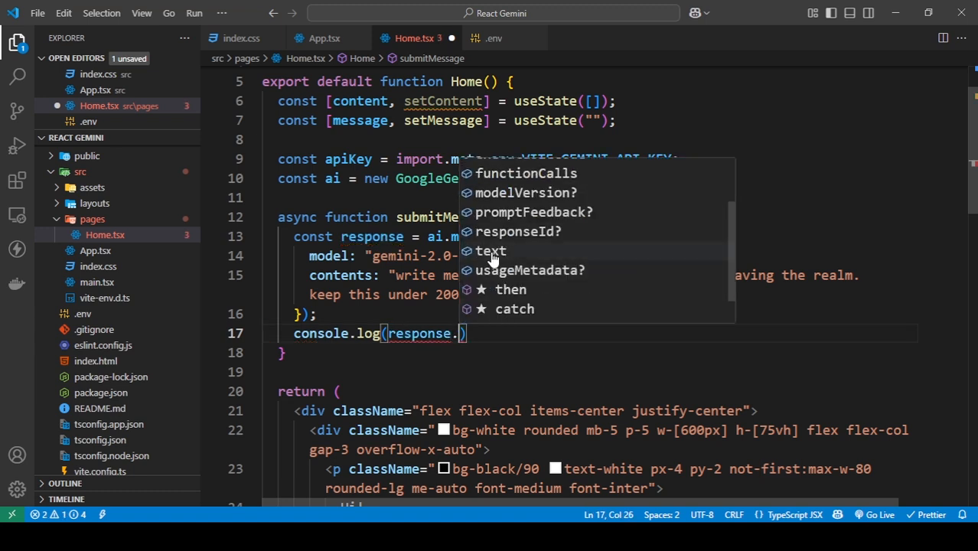
left_click(491, 251)
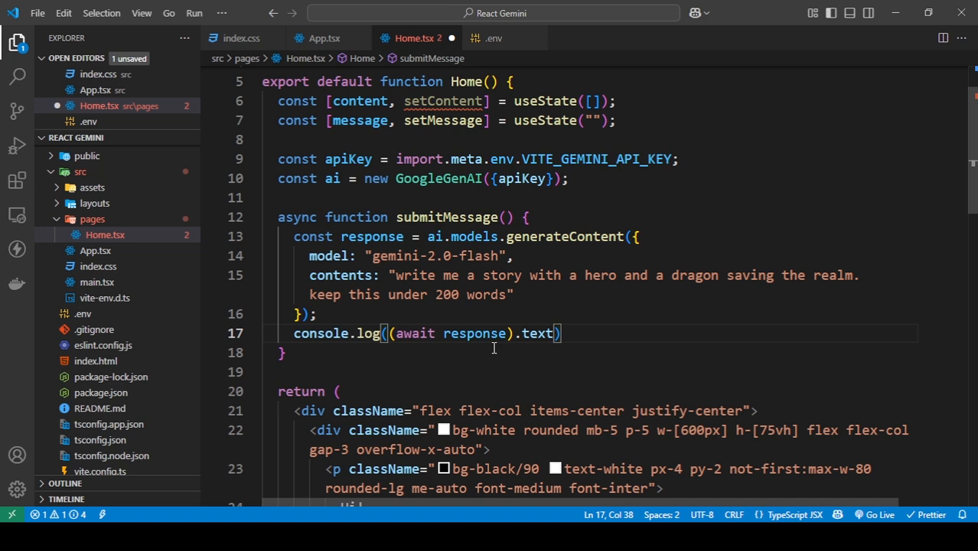
type(";")
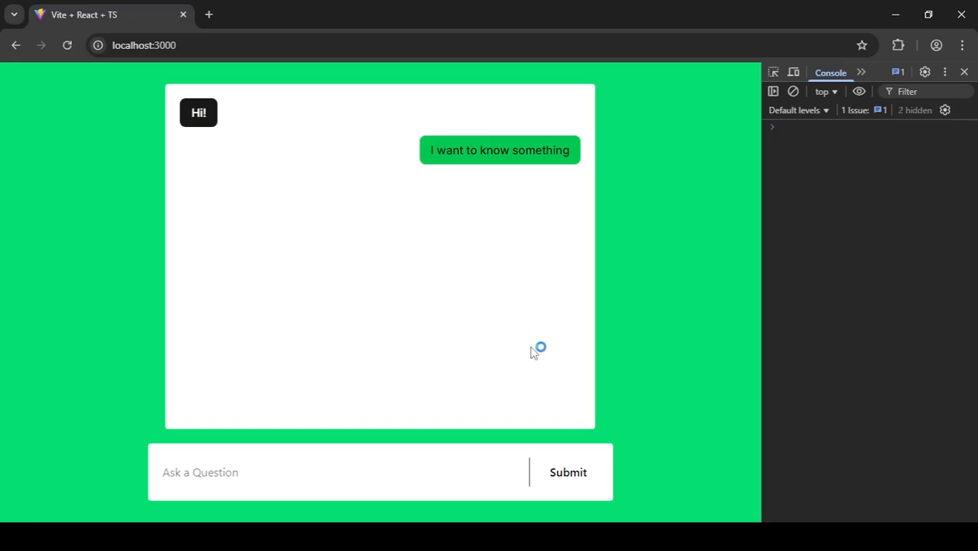
mouse_move(614, 482)
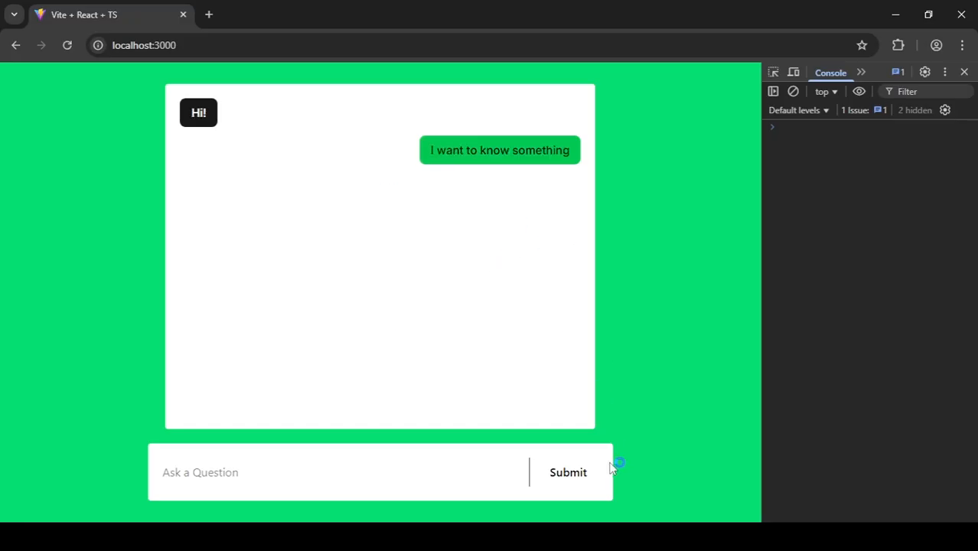
Submit the chat message repeatedly until the Elara and Ignis story appears in the console
left_click(568, 473)
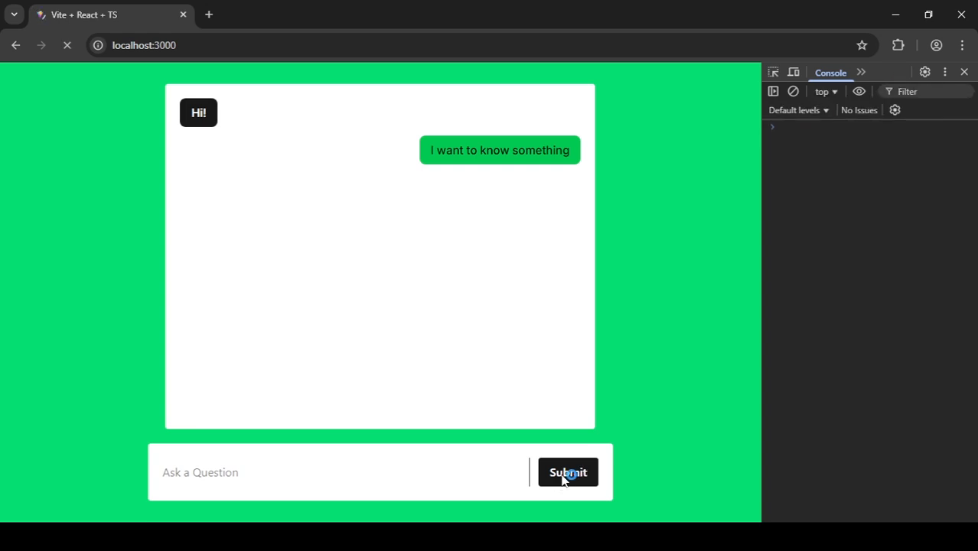
left_click(568, 472)
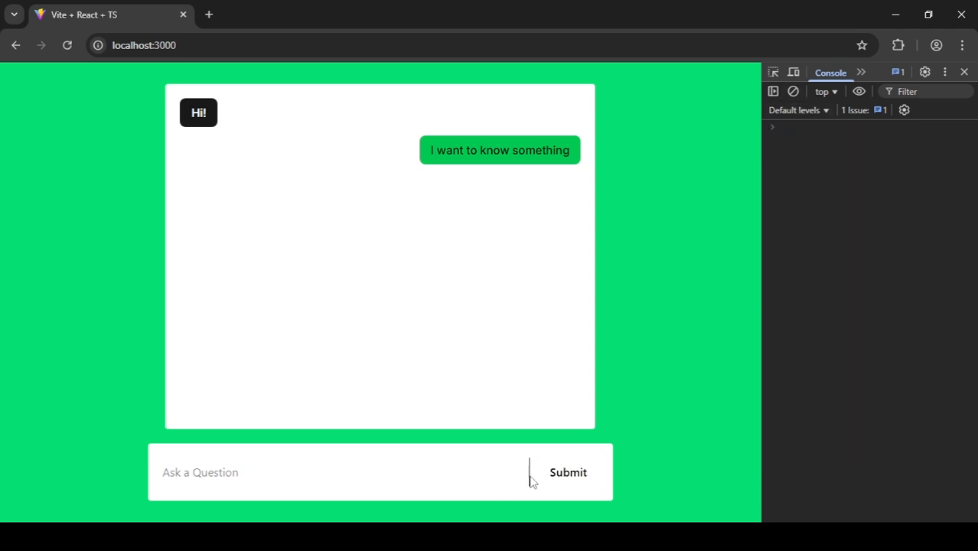
mouse_move(565, 475)
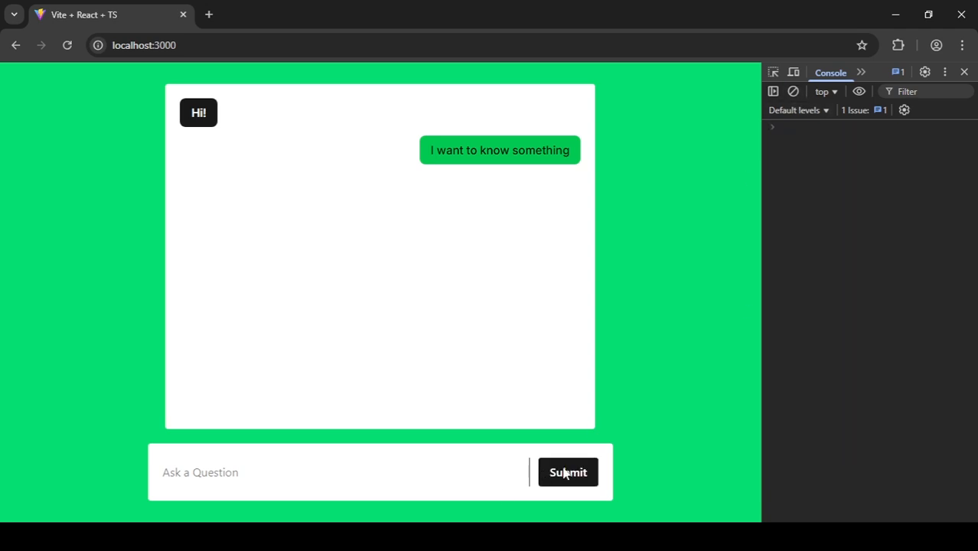
left_click(567, 472)
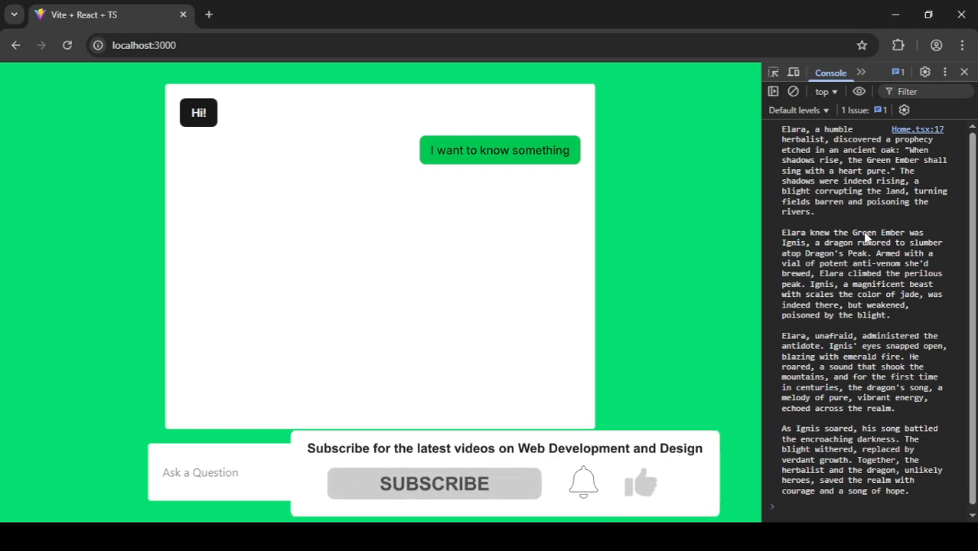
Read the logged Gemini story about Elara and the dragon Ignis in the Console
left_click(428, 483)
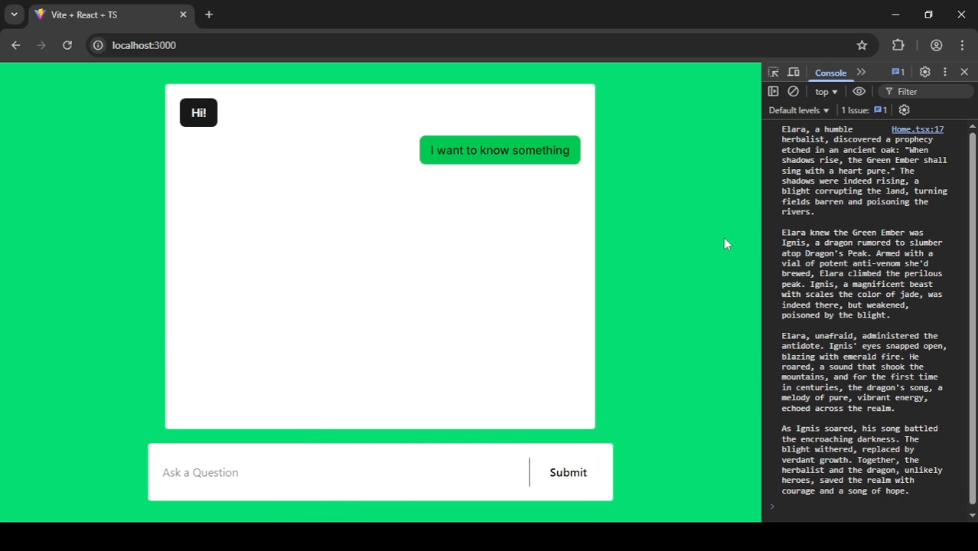
mouse_move(419, 181)
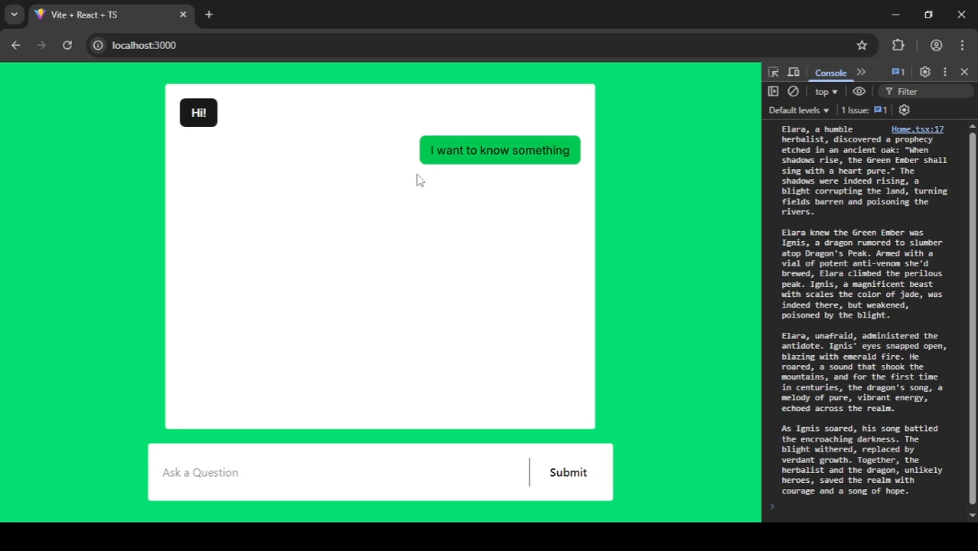
mouse_move(419, 186)
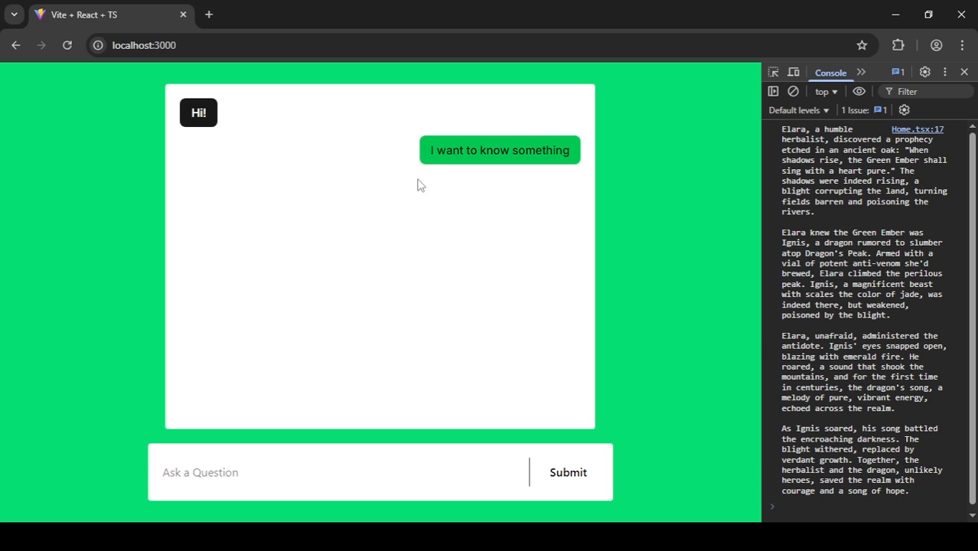